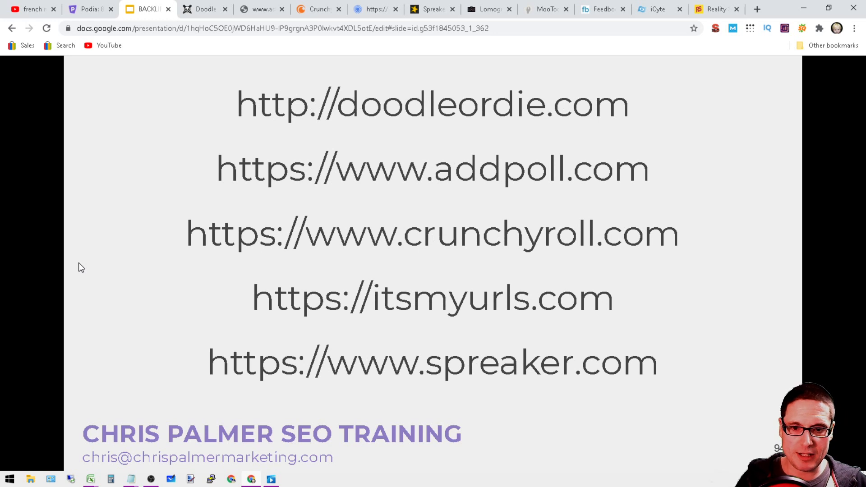
# - Advance to slide 95 listing lomography, mootools, feedbooks, icyte and realitysandwich
pyautogui.press('Right')
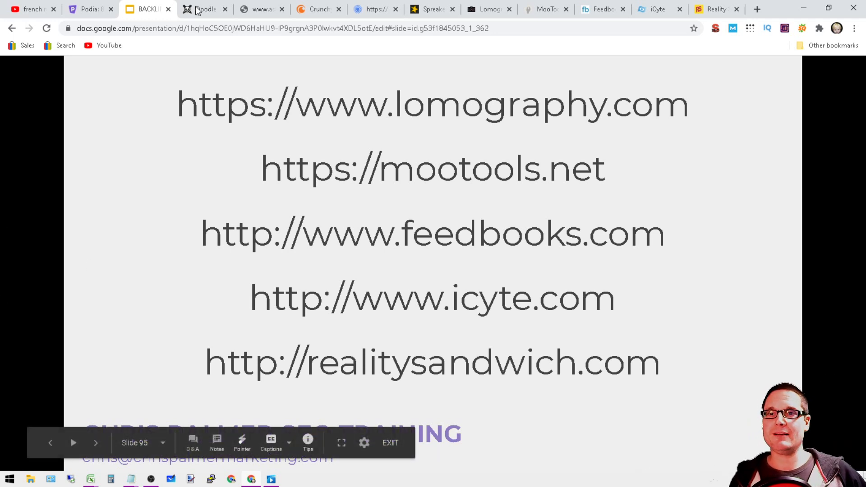
# - Review the Doodle or Die homepage, then switch to addpoll.com showing its 522 timeout error
pyautogui.click(205, 9)
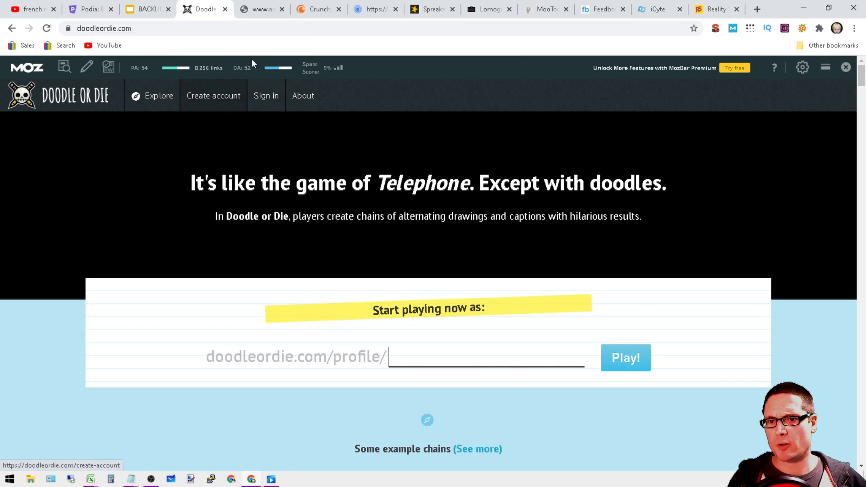
pyautogui.moveTo(276, 146)
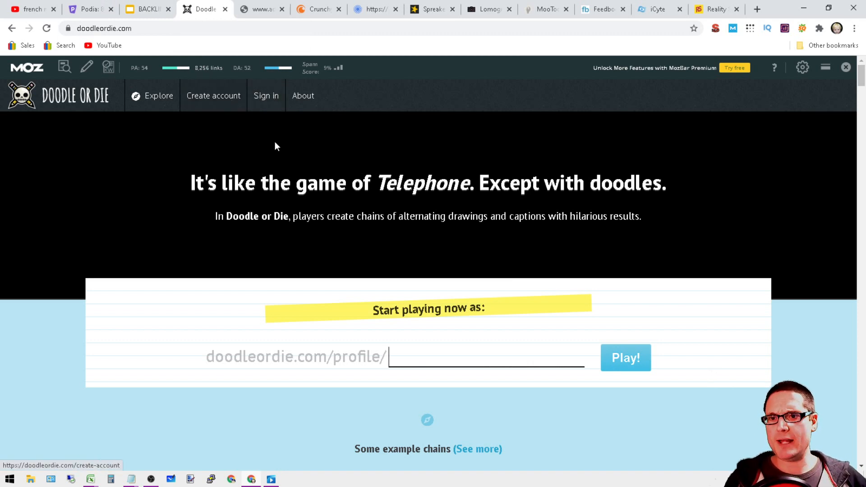
pyautogui.scroll(-3)
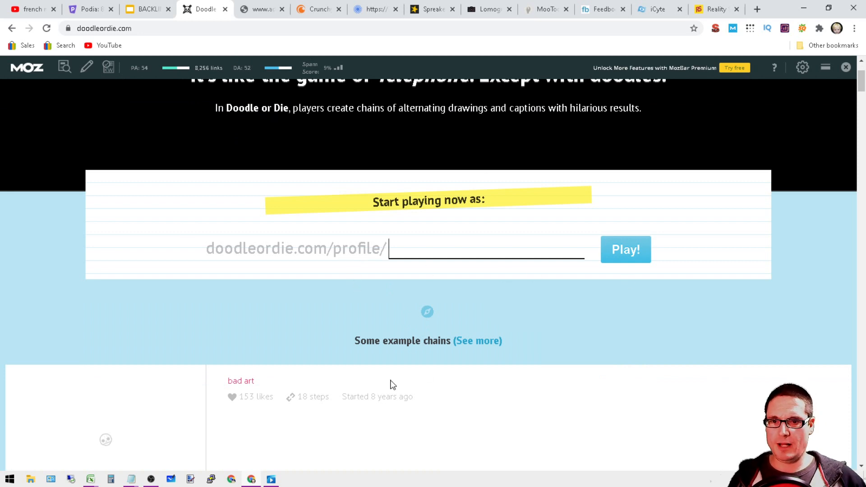
pyautogui.scroll(3)
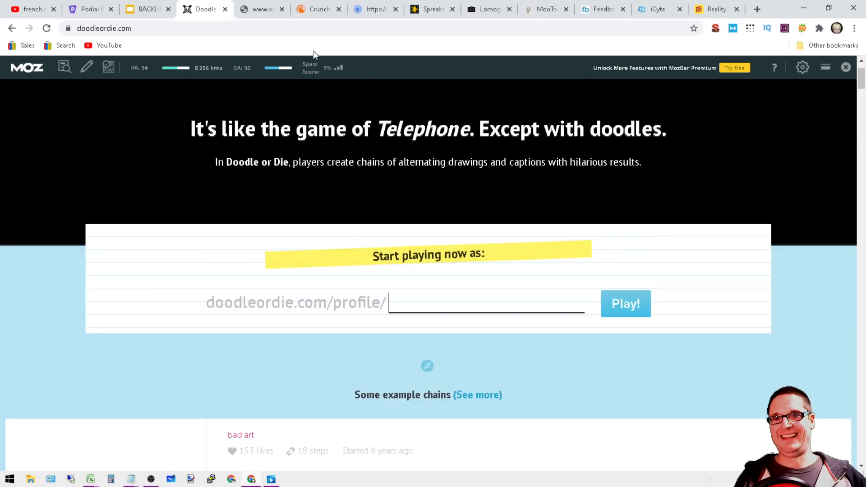
pyautogui.click(260, 9)
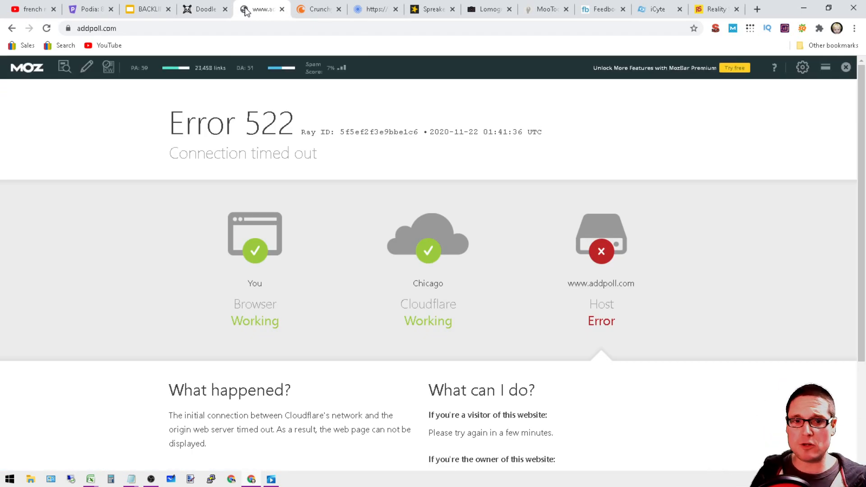
pyautogui.moveTo(224, 65)
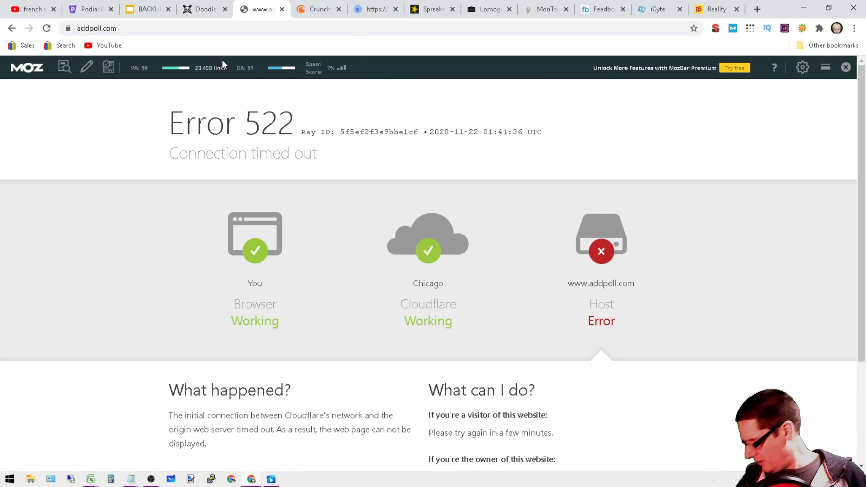
pyautogui.moveTo(499, 99)
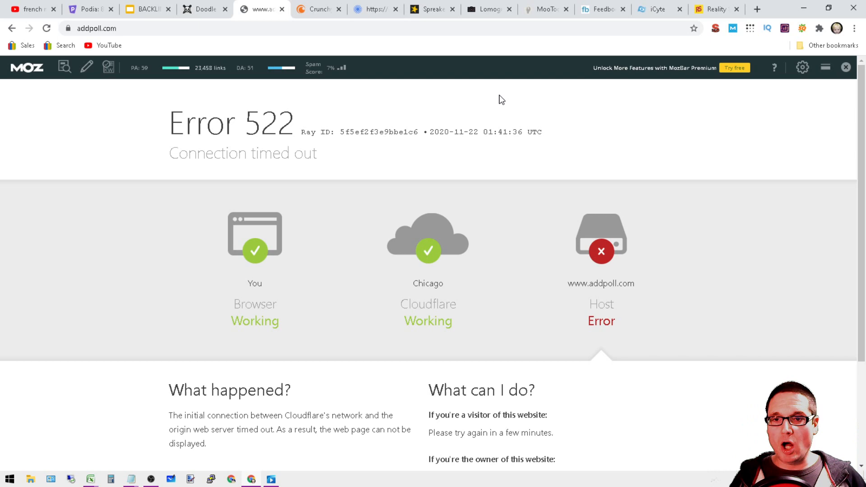
pyautogui.moveTo(315, 9)
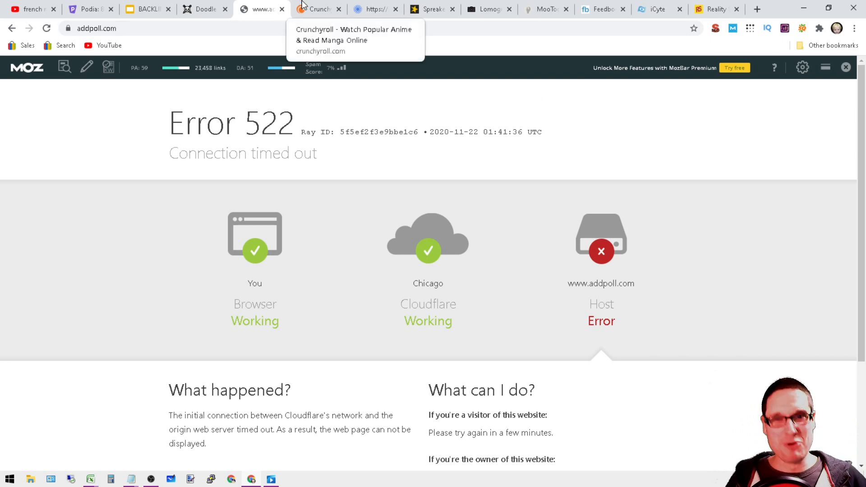
# - Review the Crunchyroll homepage and news, then switch to the ItsMyURLs homepage
pyautogui.click(315, 9)
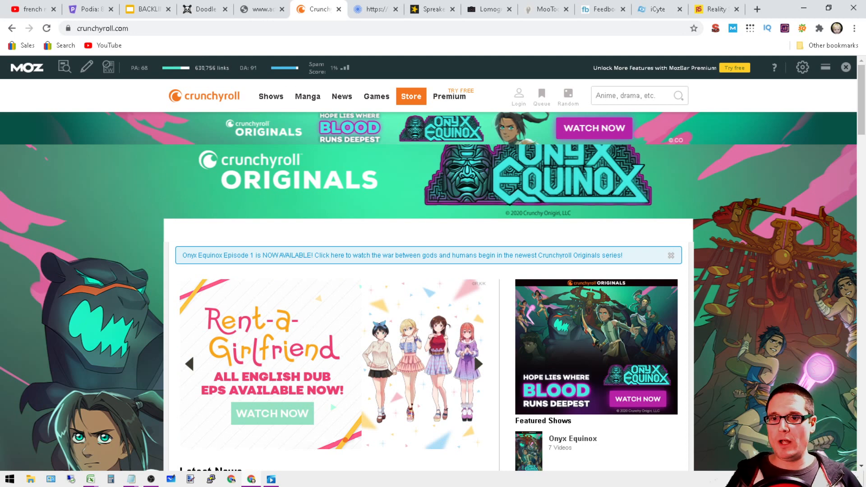
pyautogui.moveTo(514, 164)
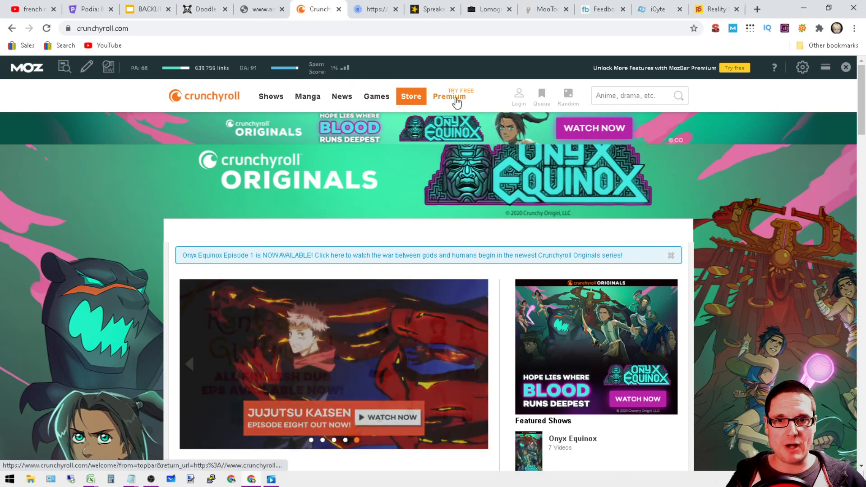
pyautogui.scroll(-3)
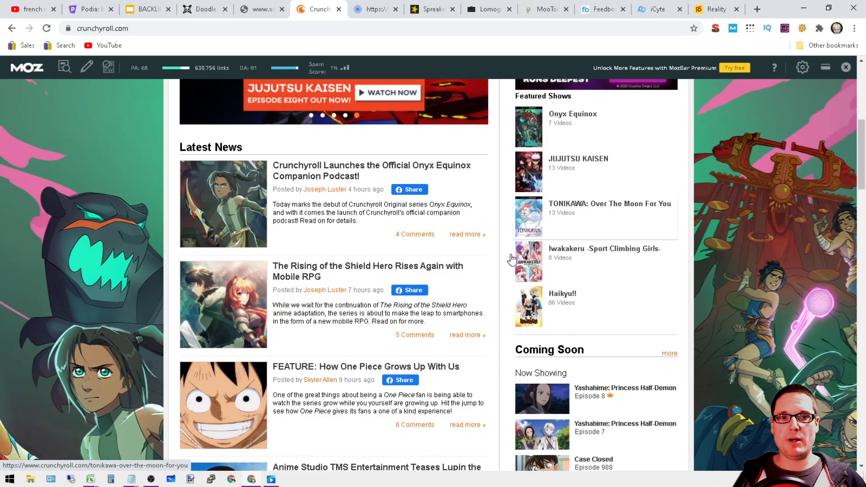
pyautogui.scroll(3)
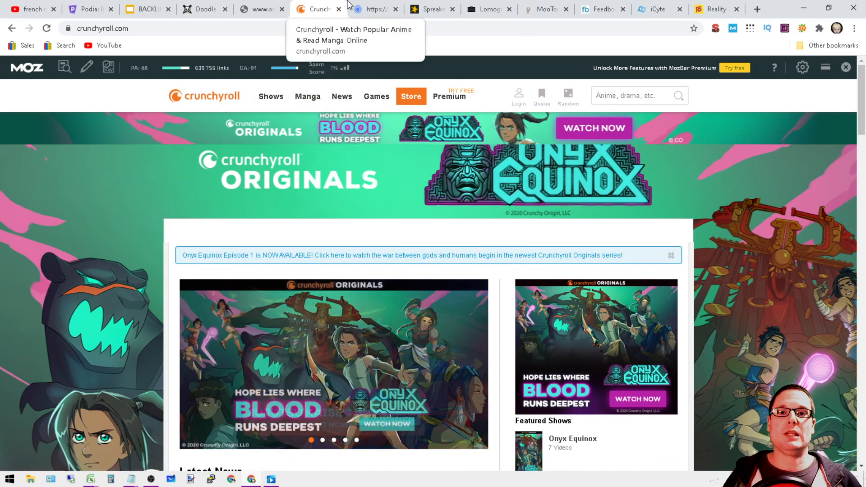
pyautogui.click(374, 9)
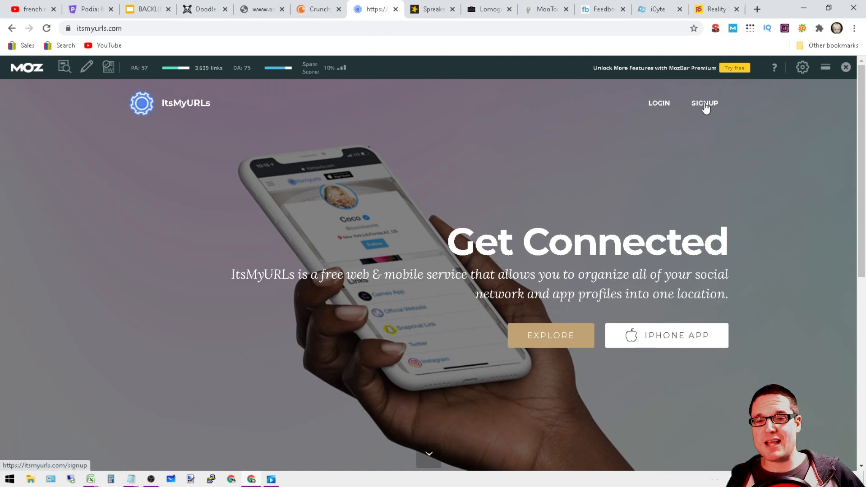
# - Check the ItsMyURLs signup form's Full Name and Email fields, then switch to Spreaker
pyautogui.click(705, 103)
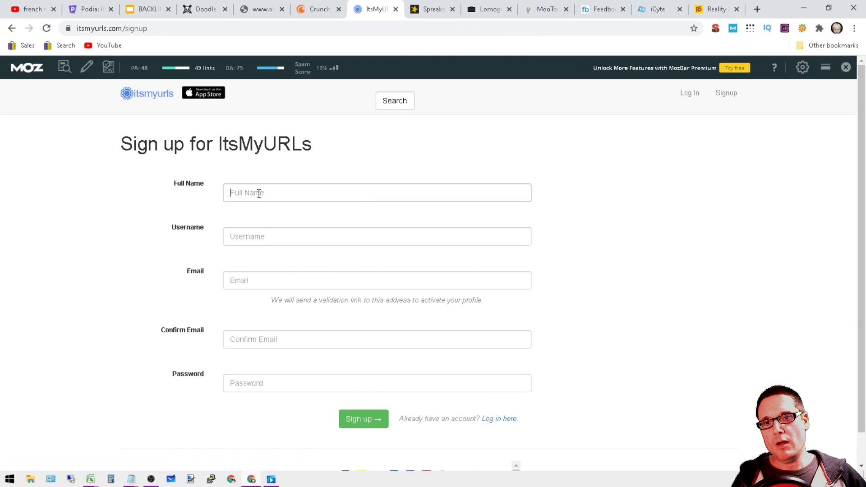
pyautogui.click(377, 280)
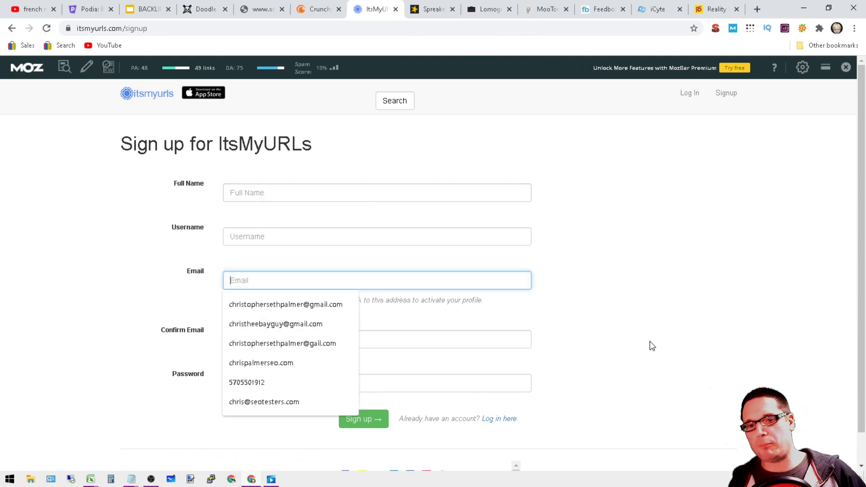
pyautogui.click(432, 9)
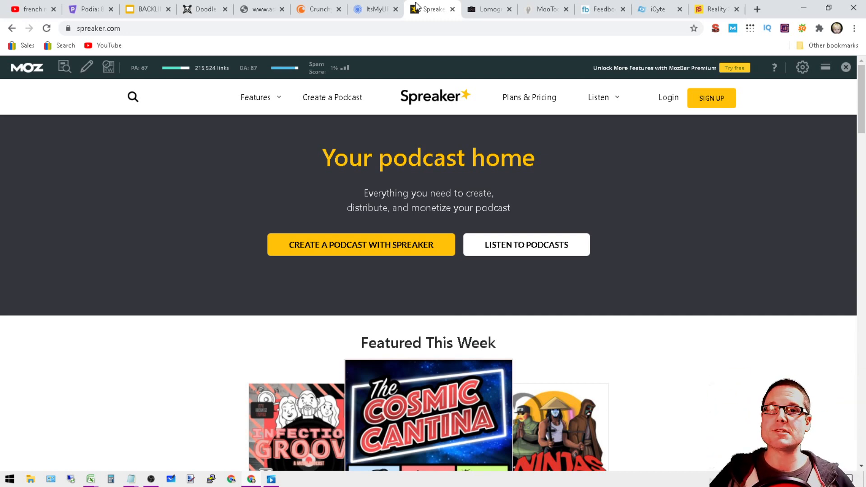
# - Dismiss Lomography's newsletter popup to see its homepage, then switch to MooTools
pyautogui.click(488, 9)
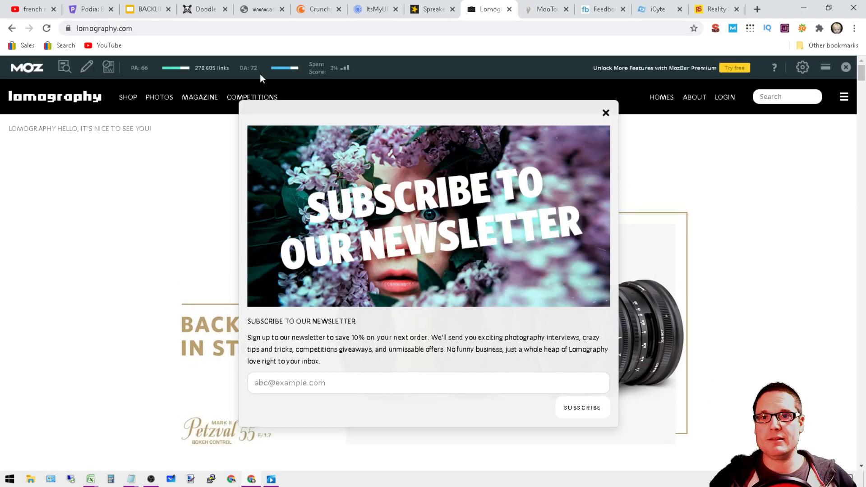
pyautogui.moveTo(634, 296)
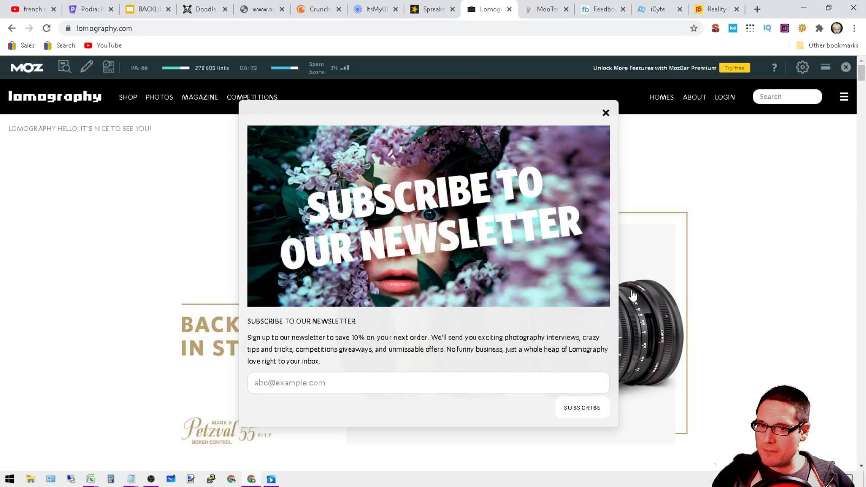
pyautogui.click(605, 113)
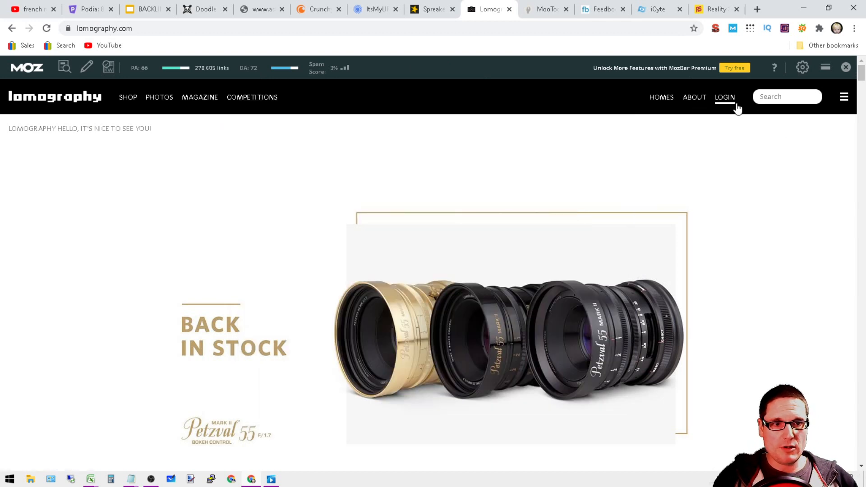
pyautogui.moveTo(443, 128)
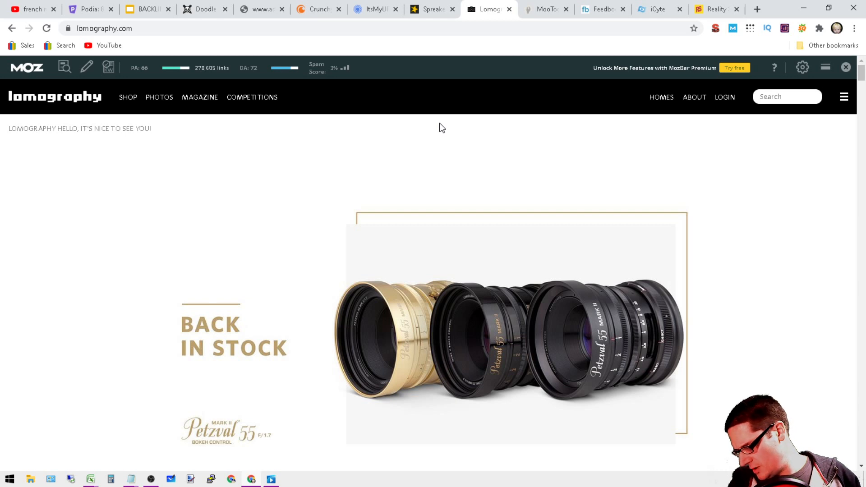
pyautogui.moveTo(437, 160)
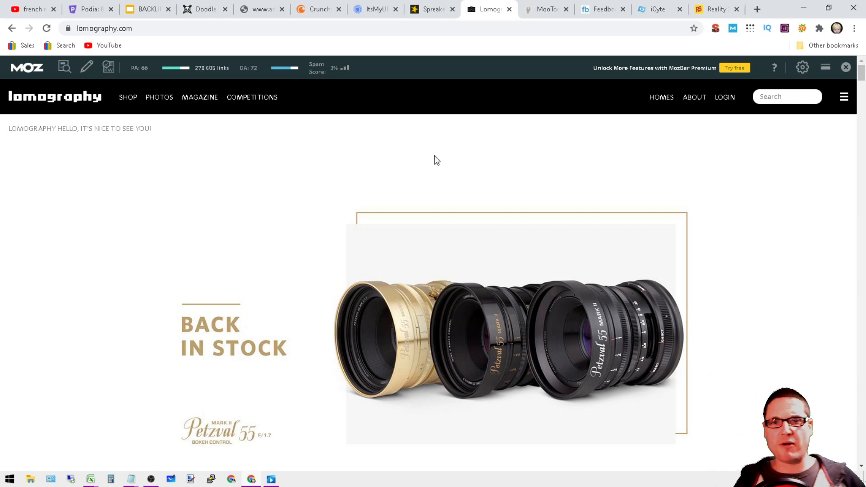
pyautogui.click(544, 9)
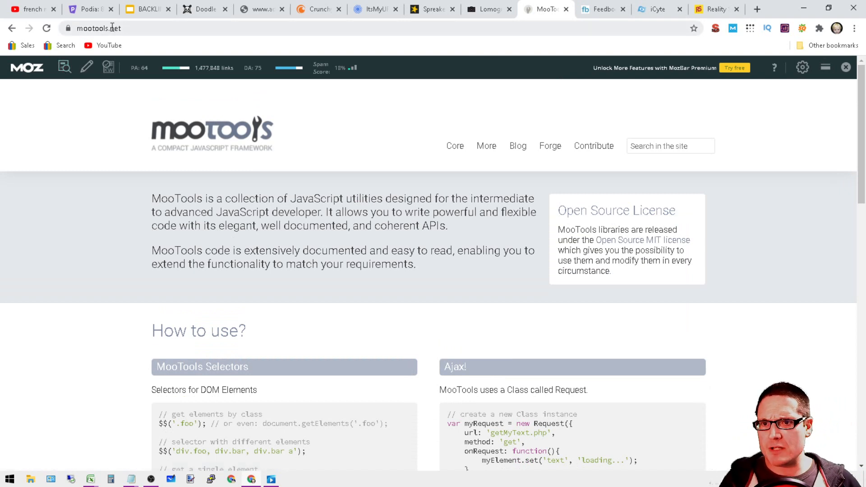
pyautogui.moveTo(477, 160)
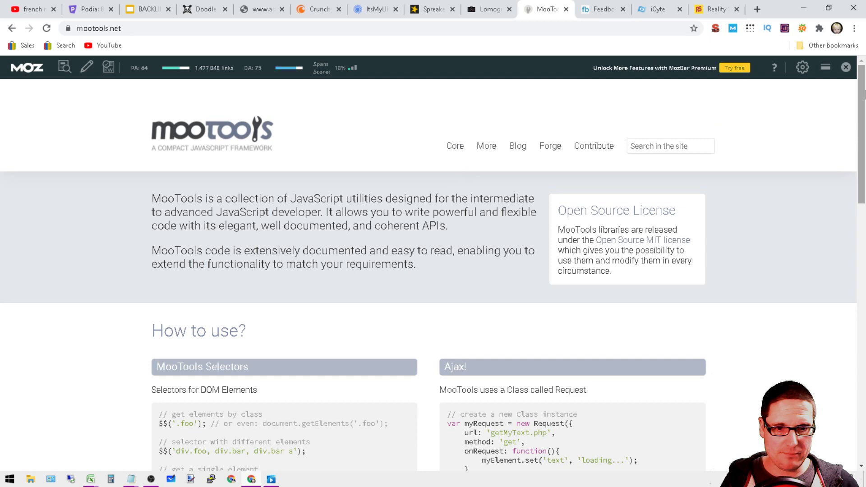
pyautogui.scroll(-3)
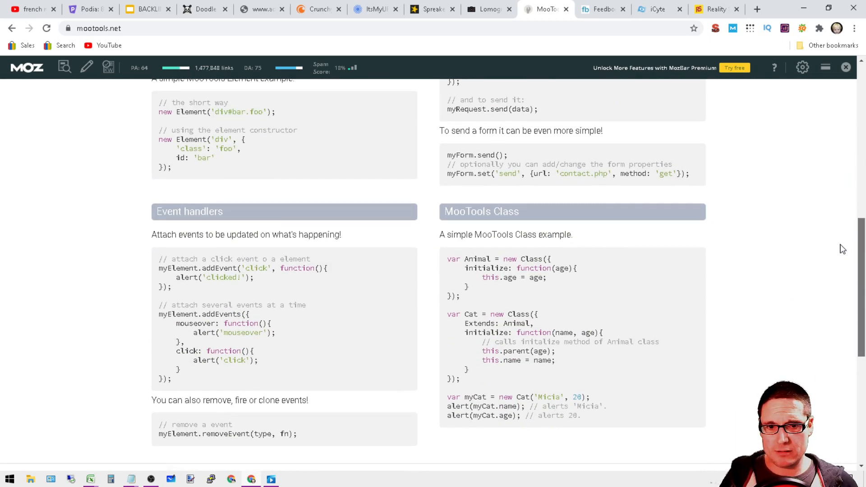
pyautogui.scroll(3)
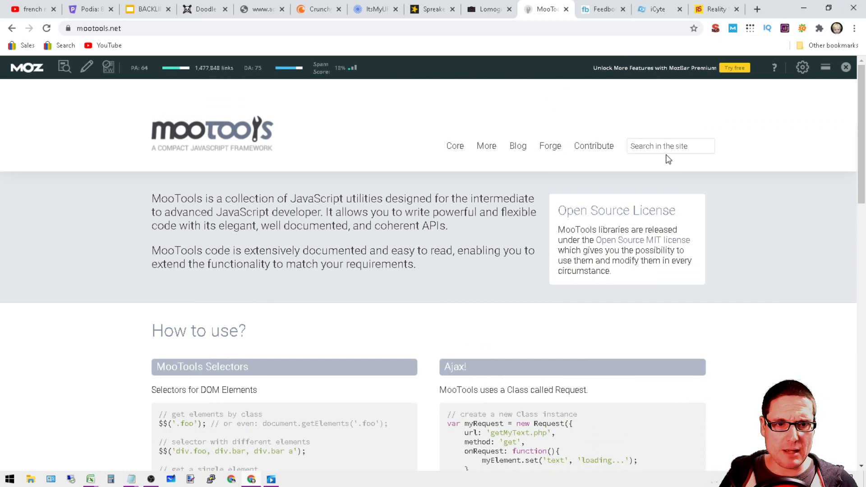
pyautogui.moveTo(516, 145)
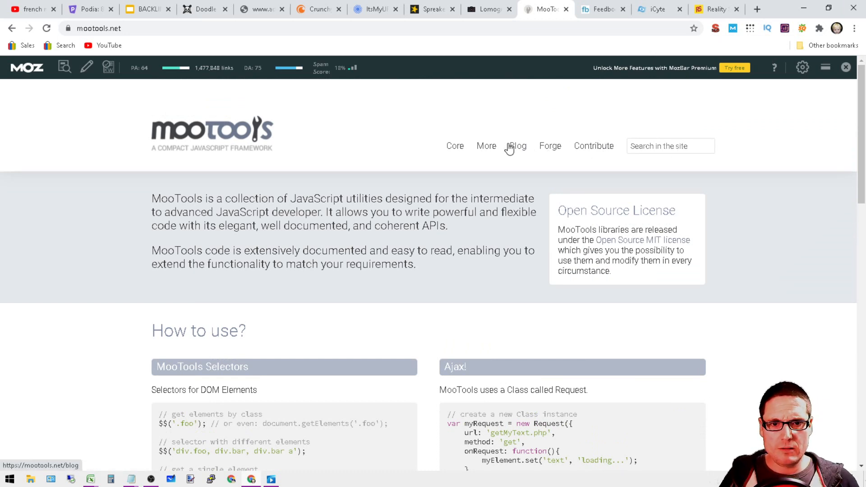
pyautogui.moveTo(516, 225)
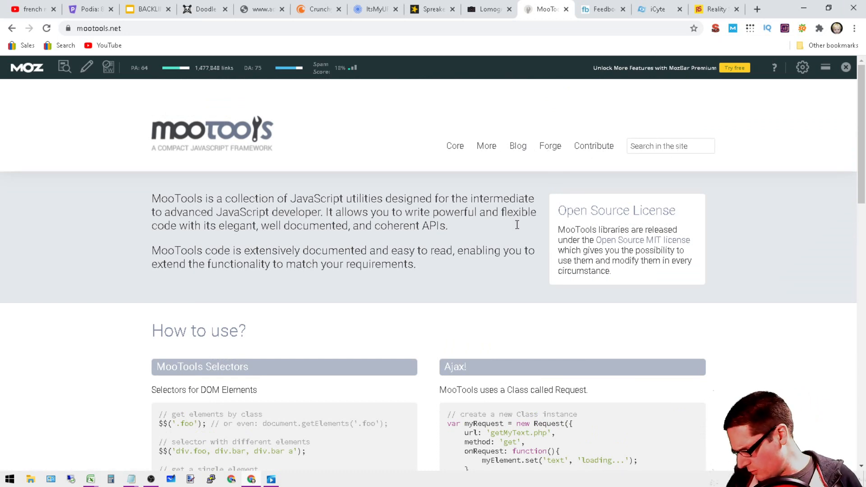
pyautogui.moveTo(205, 107)
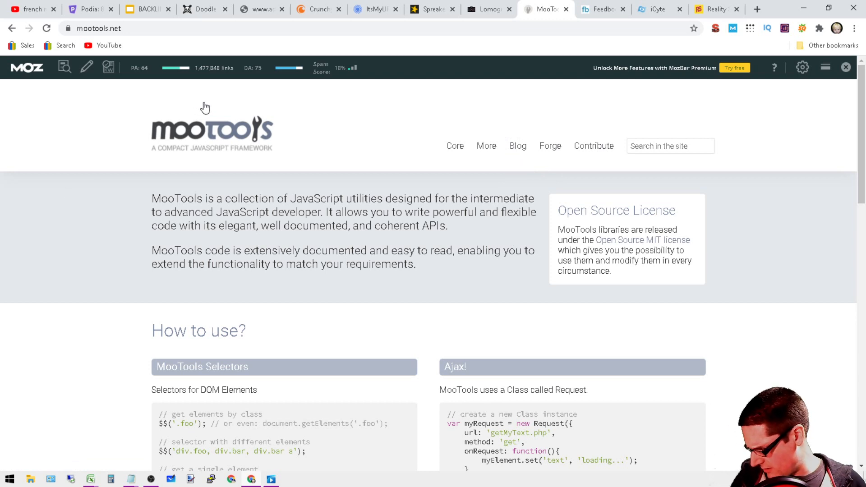
pyautogui.moveTo(225, 100)
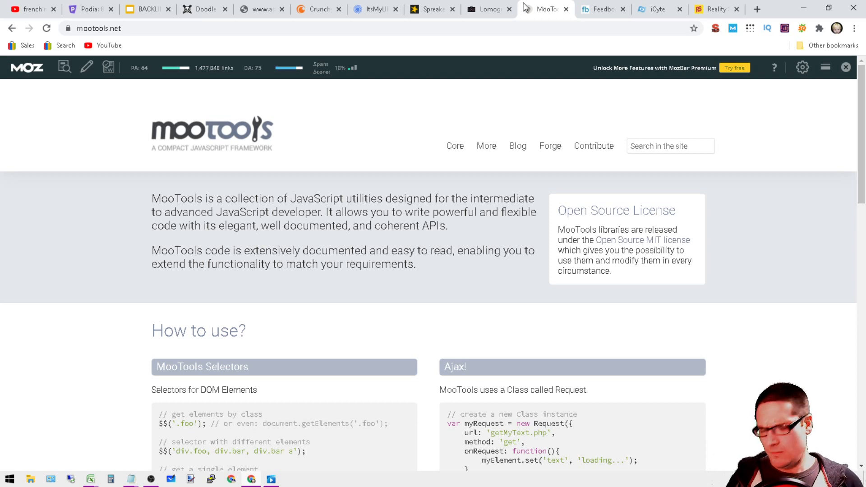
pyautogui.moveTo(544, 9)
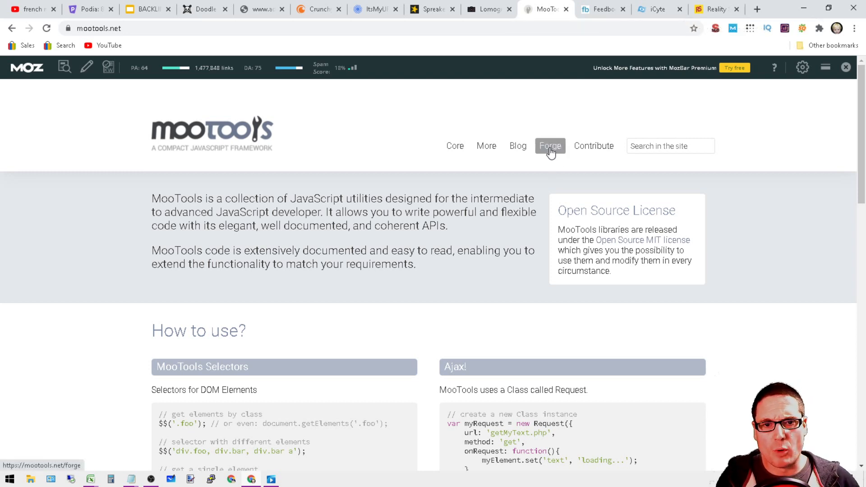
# - Go to the MooTools Forge plugin page at mootools.net/forge
pyautogui.click(550, 146)
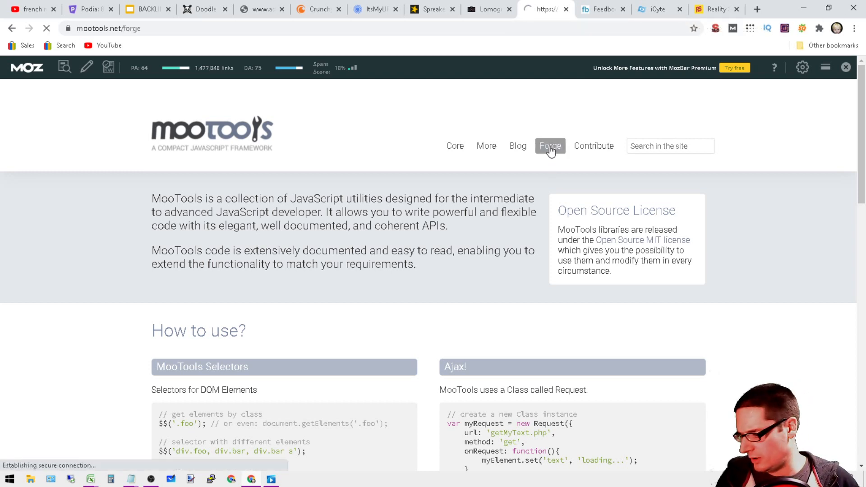
pyautogui.click(550, 146)
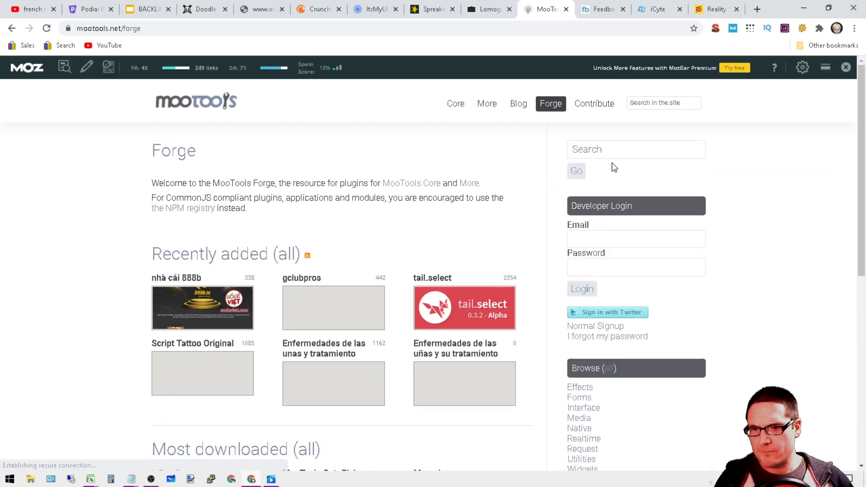
pyautogui.moveTo(395, 99)
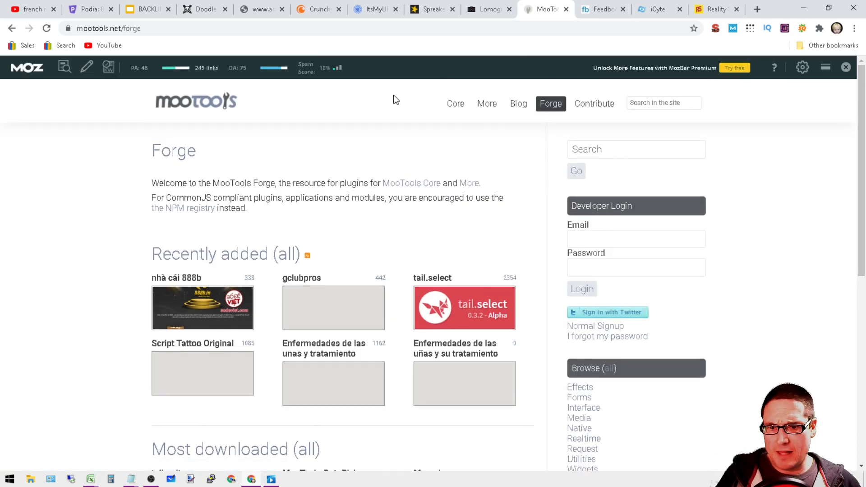
pyautogui.moveTo(670, 198)
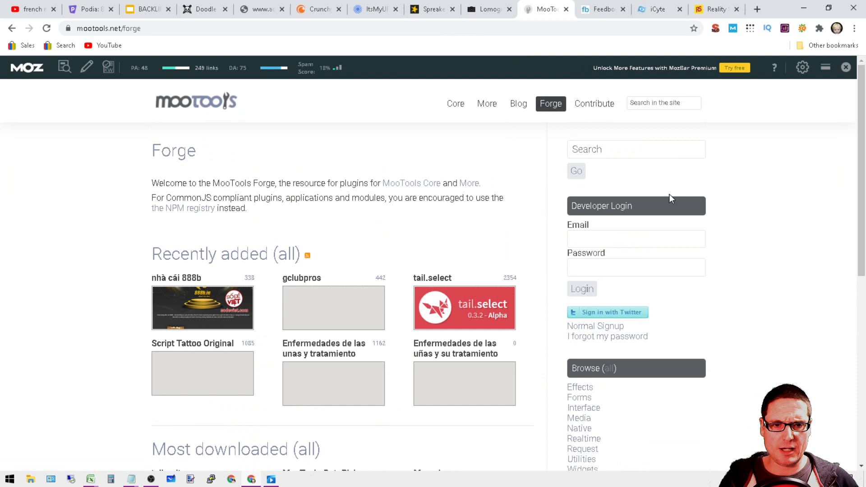
pyautogui.moveTo(607, 201)
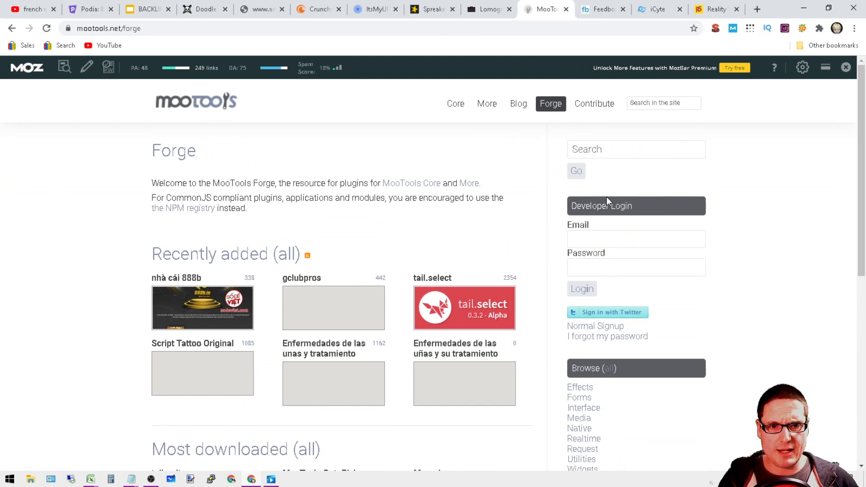
pyautogui.moveTo(608, 336)
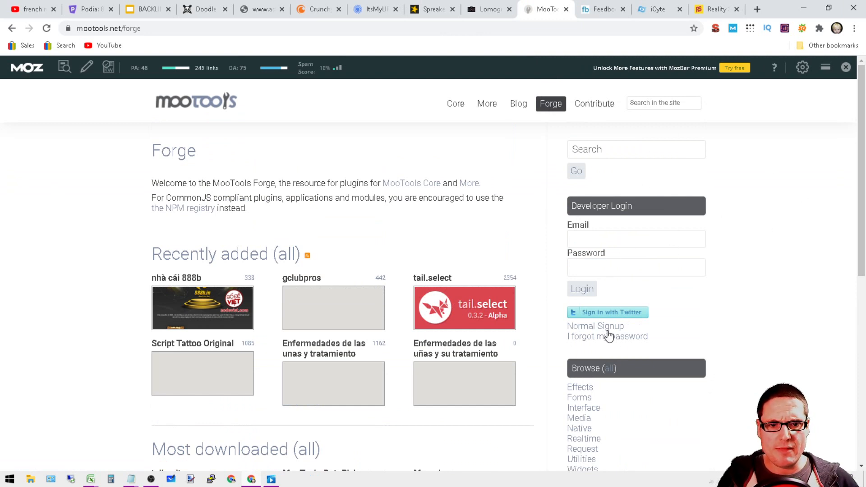
pyautogui.moveTo(607, 335)
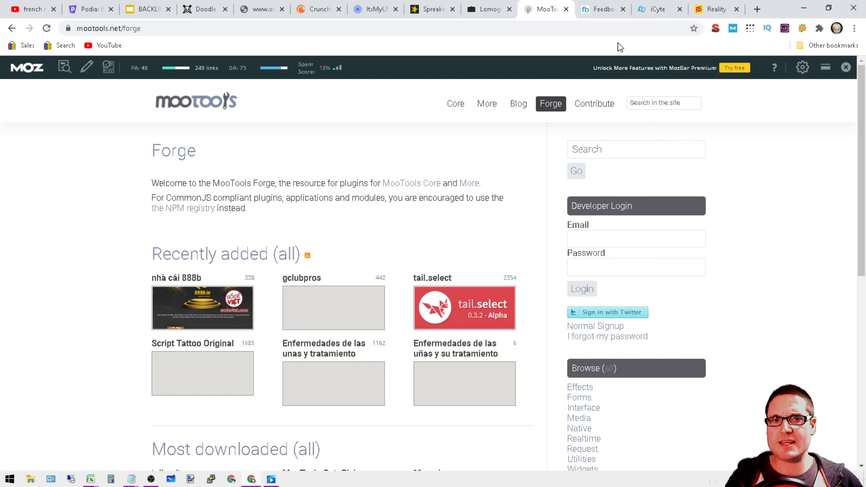
# - Glance at the Feedbooks ebook store, then switch to the iCyte homepage
pyautogui.click(602, 9)
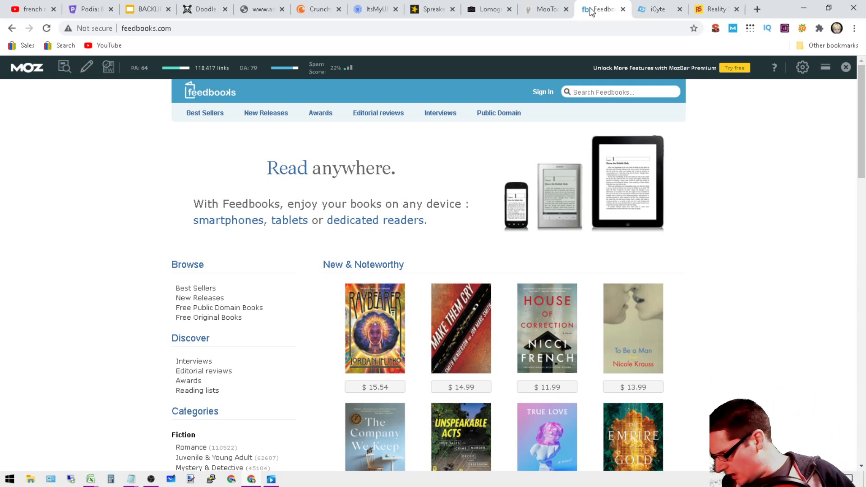
pyautogui.moveTo(354, 55)
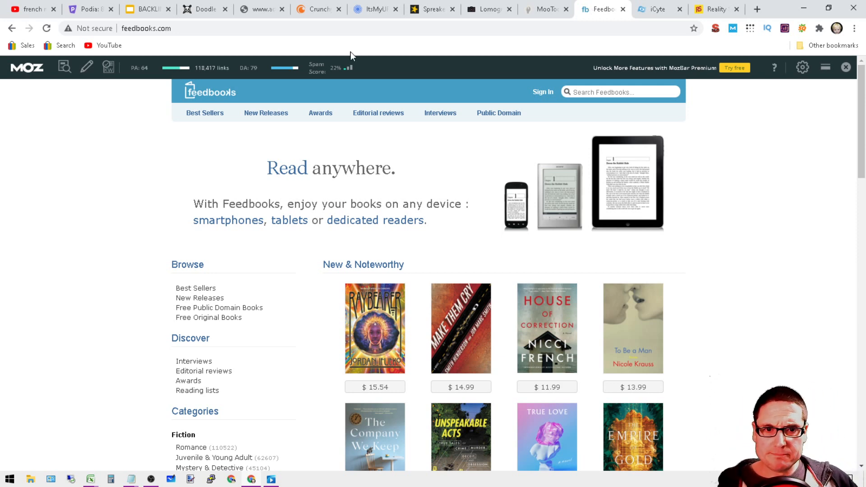
pyautogui.moveTo(567, 94)
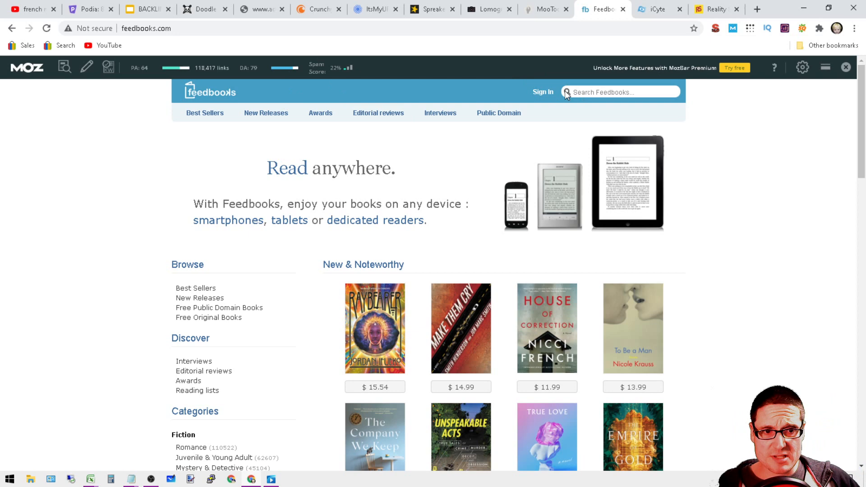
pyautogui.moveTo(231, 66)
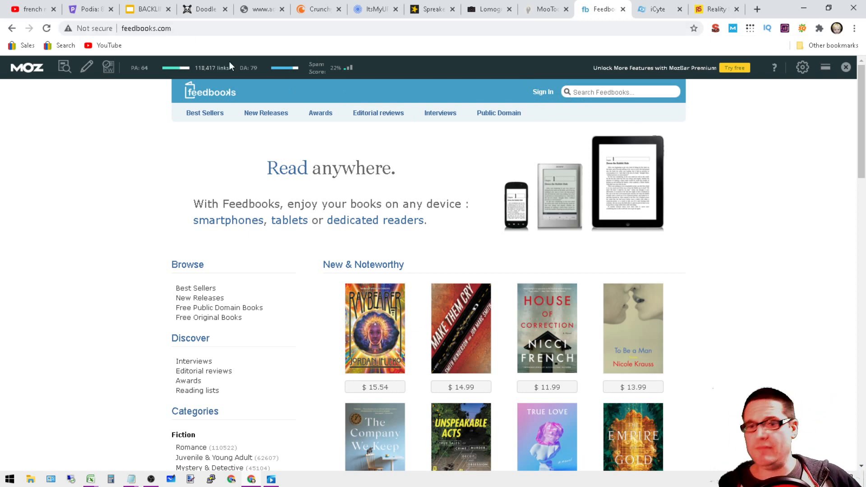
pyautogui.click(657, 9)
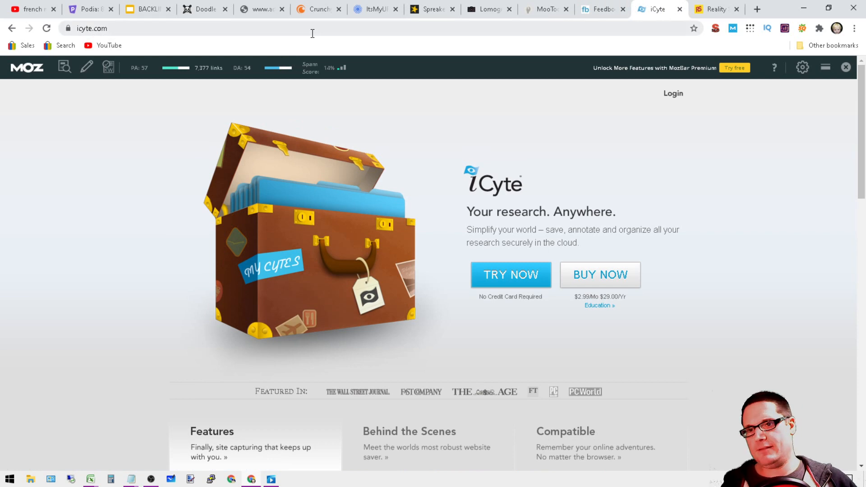
pyautogui.moveTo(313, 86)
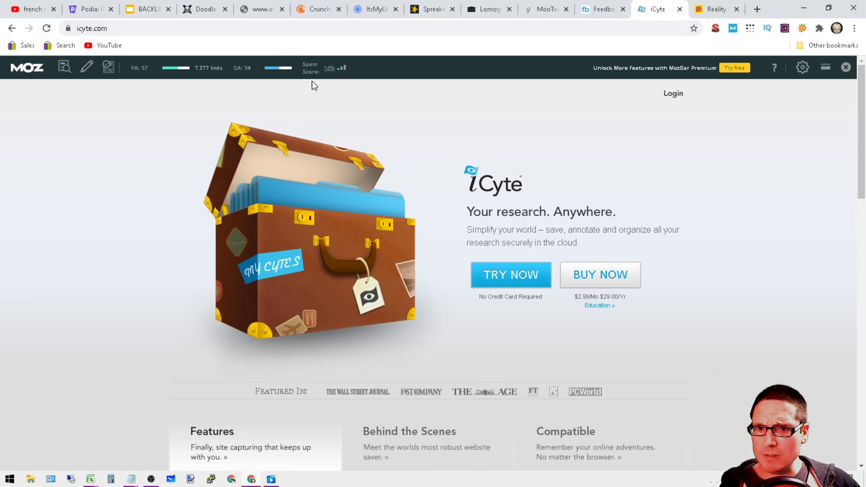
pyautogui.moveTo(496, 274)
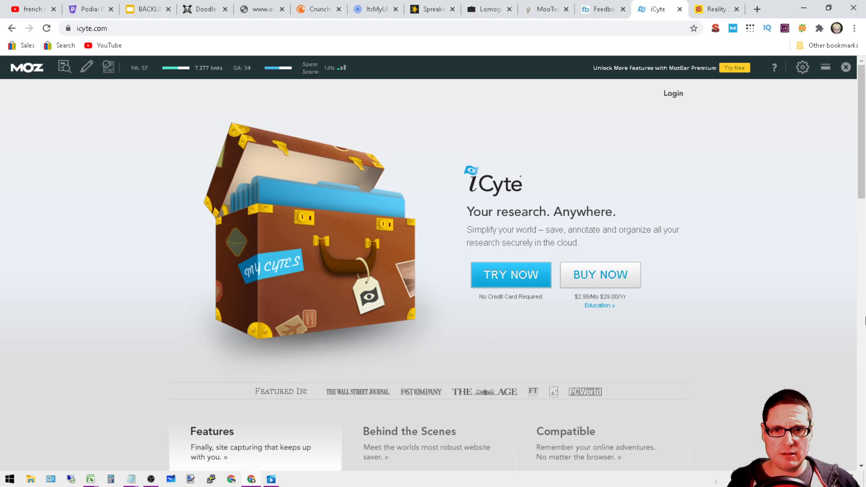
pyautogui.moveTo(656, 203)
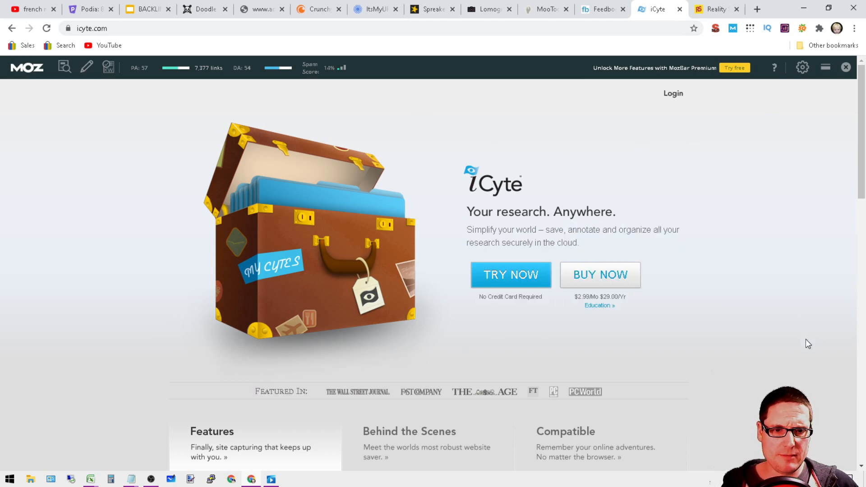
pyautogui.scroll(-3)
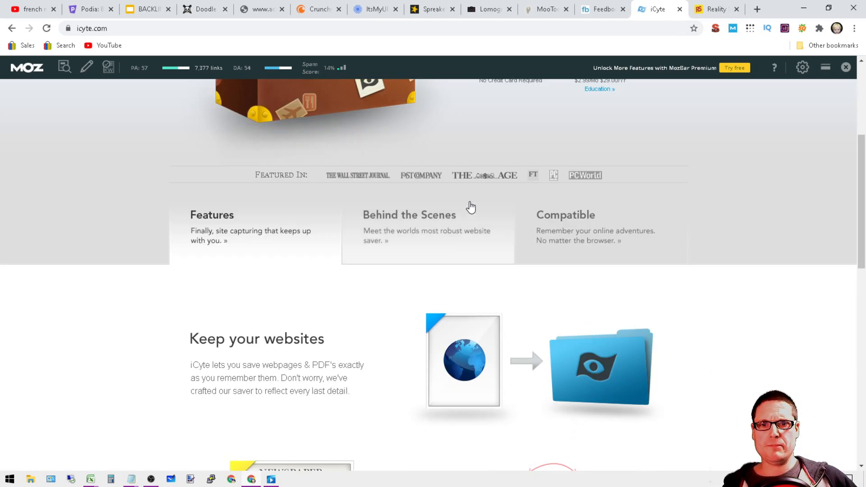
pyautogui.scroll(-3)
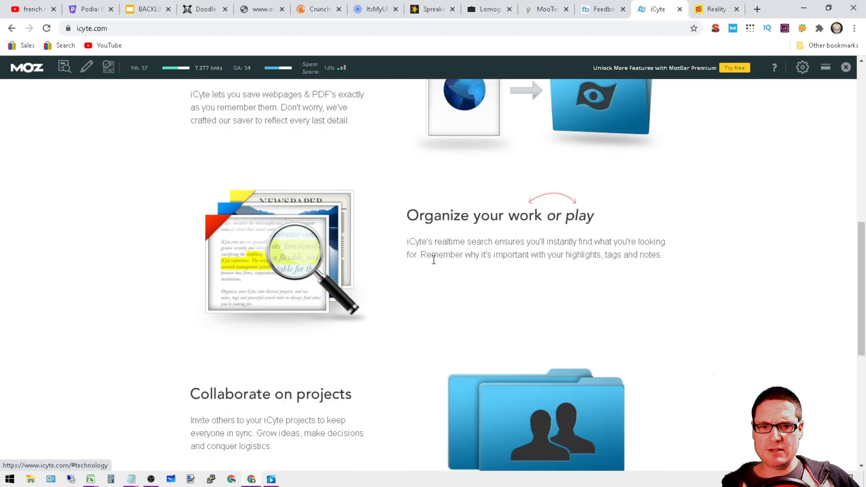
pyautogui.scroll(-3)
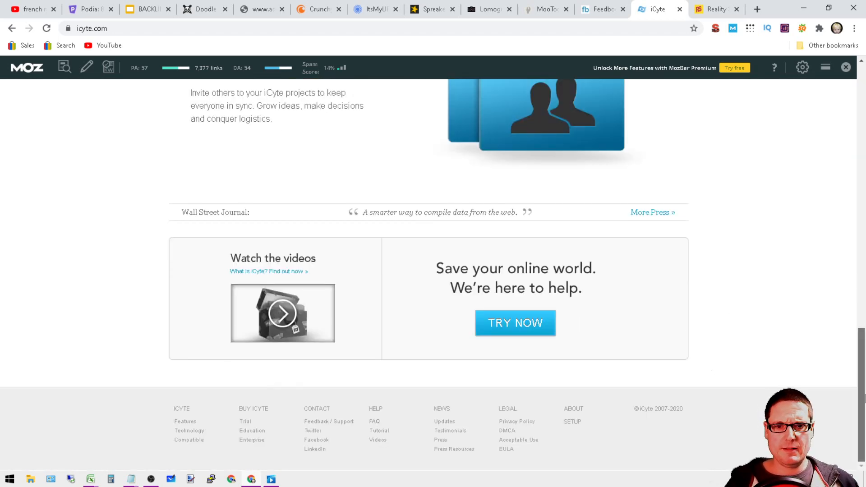
pyautogui.scroll(3)
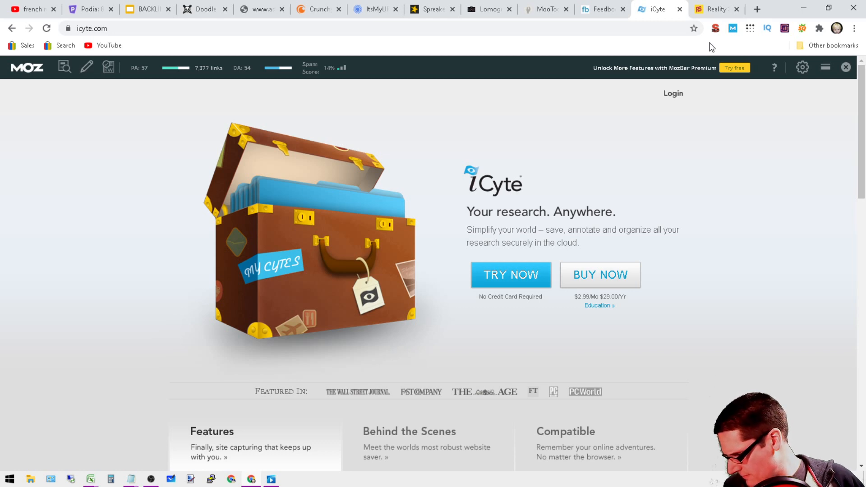
pyautogui.moveTo(614, 6)
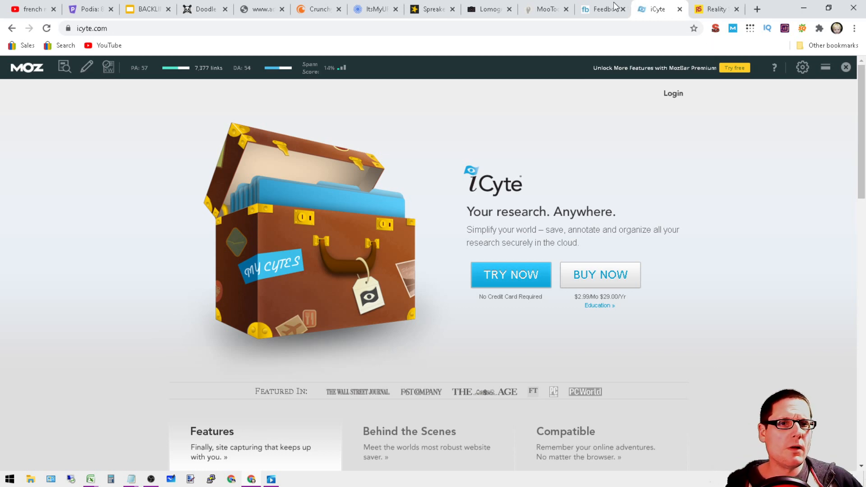
pyautogui.moveTo(599, 9)
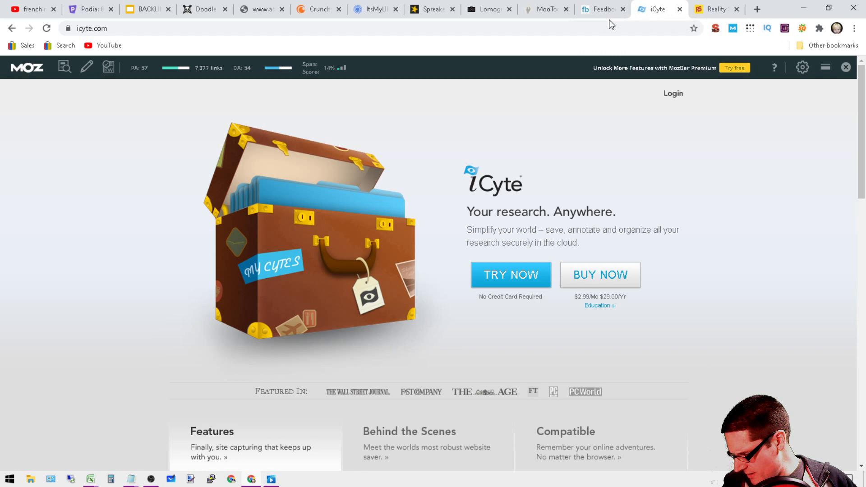
pyautogui.moveTo(771, 356)
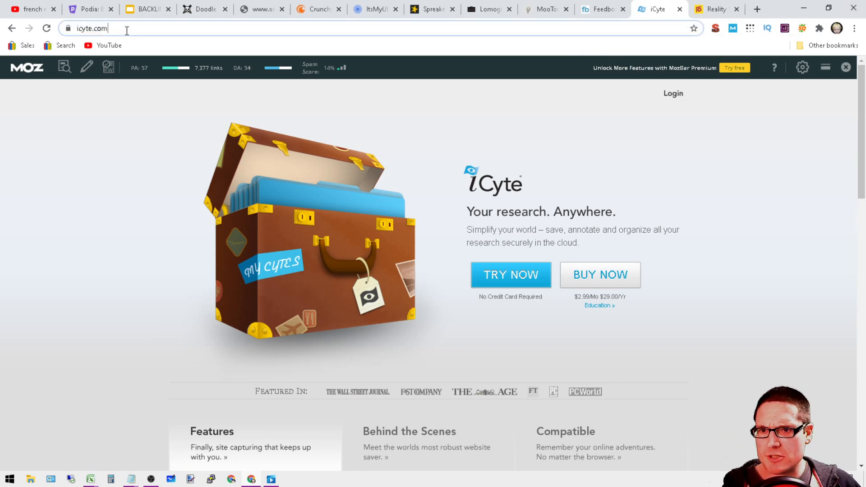
# - Scroll the iCyte homepage down to the Try Now pitch and footer links
pyautogui.scroll(-3)
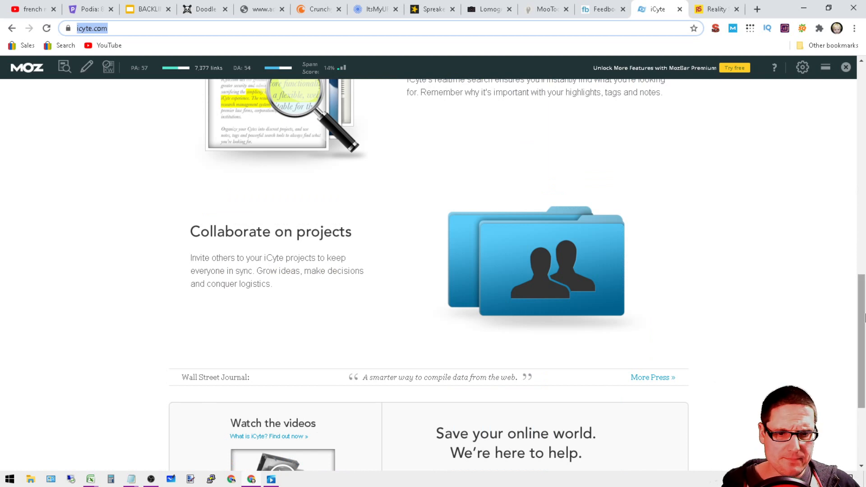
pyautogui.scroll(-3)
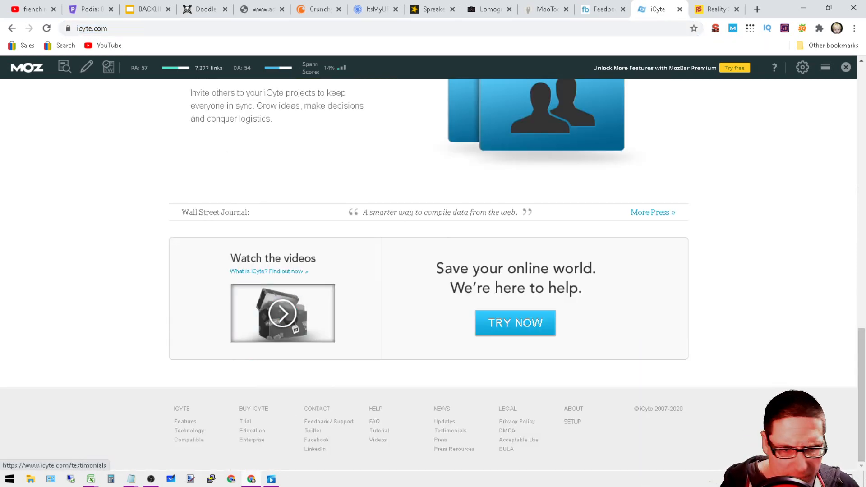
pyautogui.moveTo(572, 421)
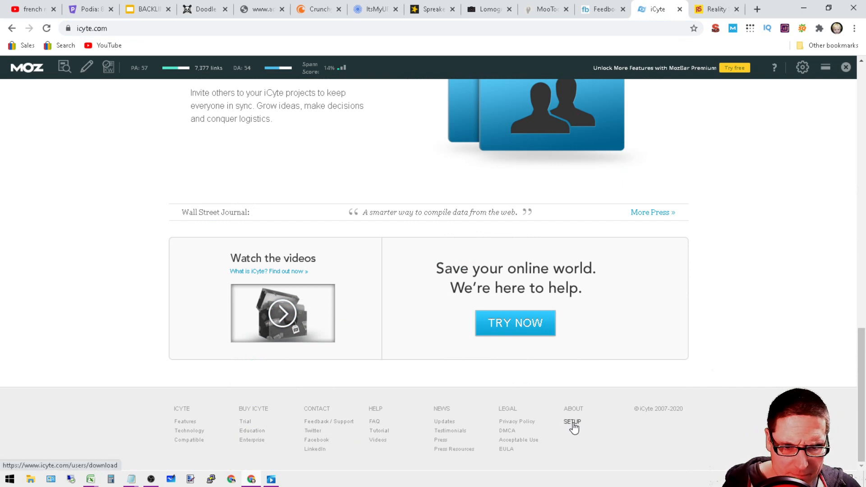
pyautogui.moveTo(422, 432)
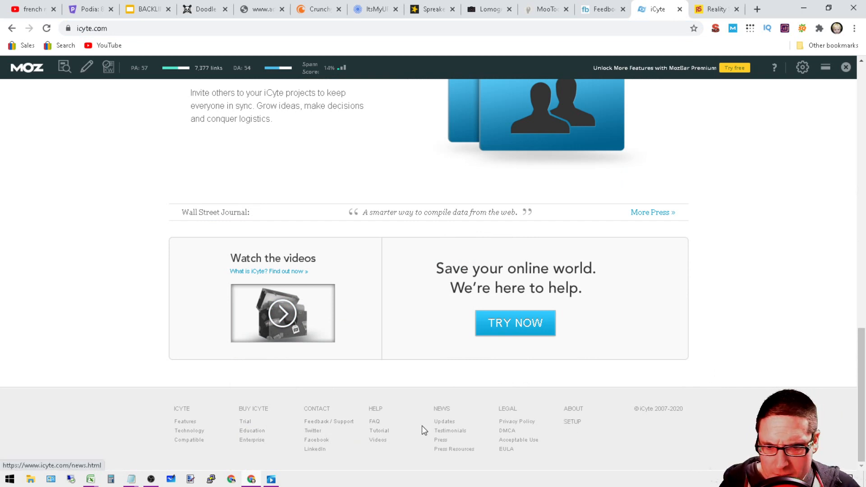
pyautogui.moveTo(253, 428)
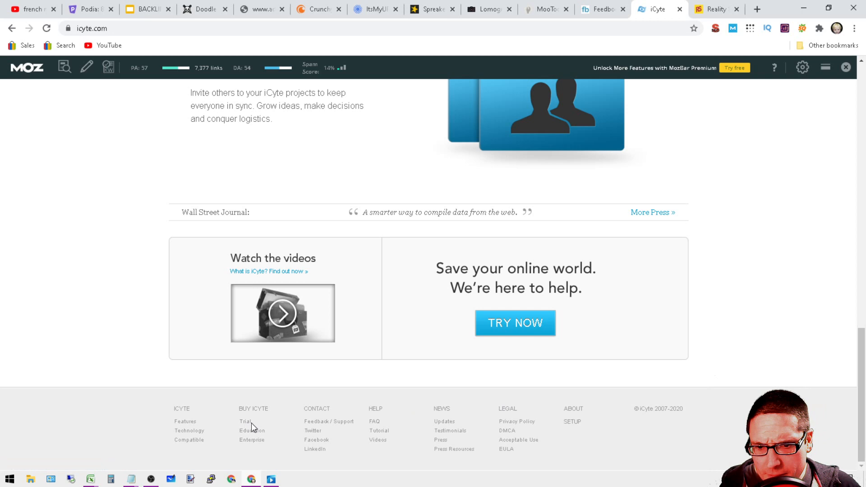
pyautogui.moveTo(423, 369)
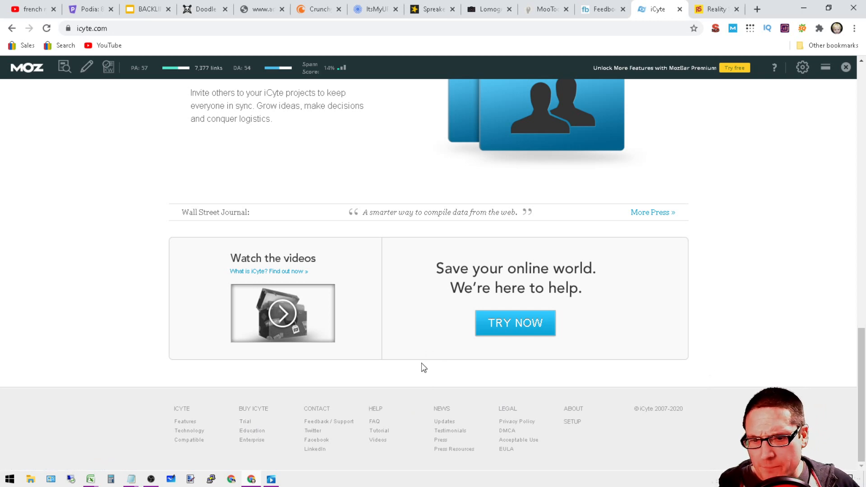
# - View iCyte's no-new-users trial page and setup steps, then switch to Reality Sandwich
pyautogui.click(513, 323)
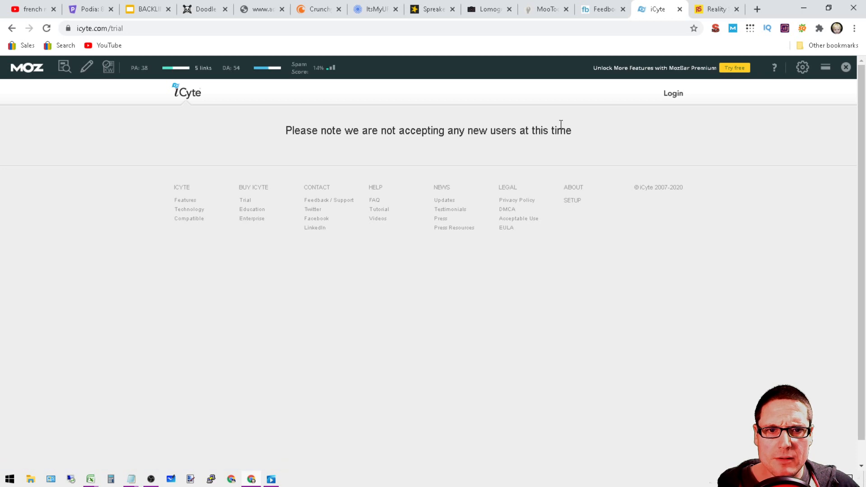
pyautogui.moveTo(736, 92)
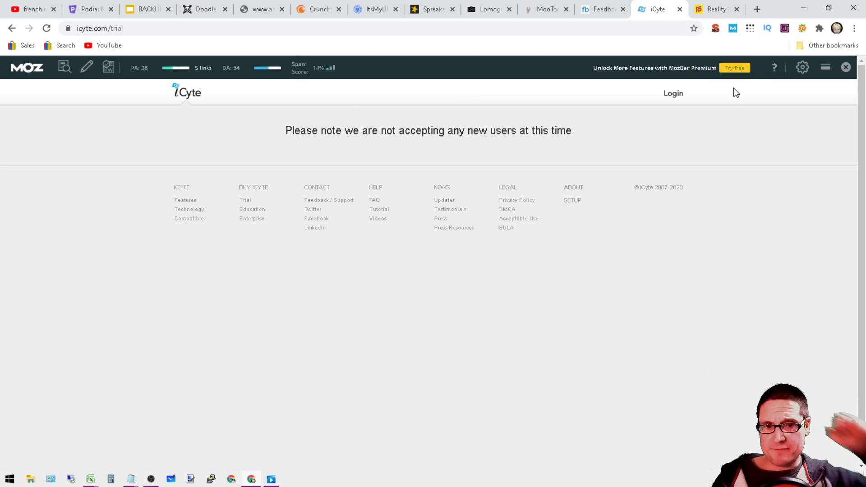
pyautogui.moveTo(566, 200)
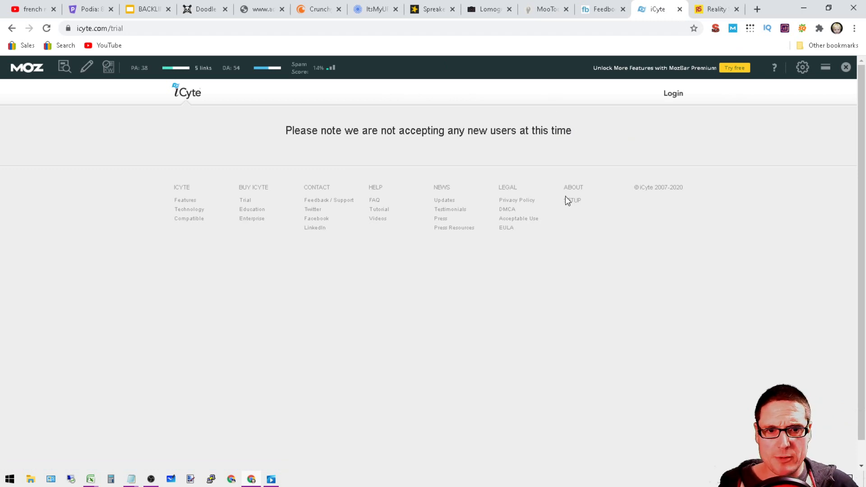
pyautogui.click(574, 200)
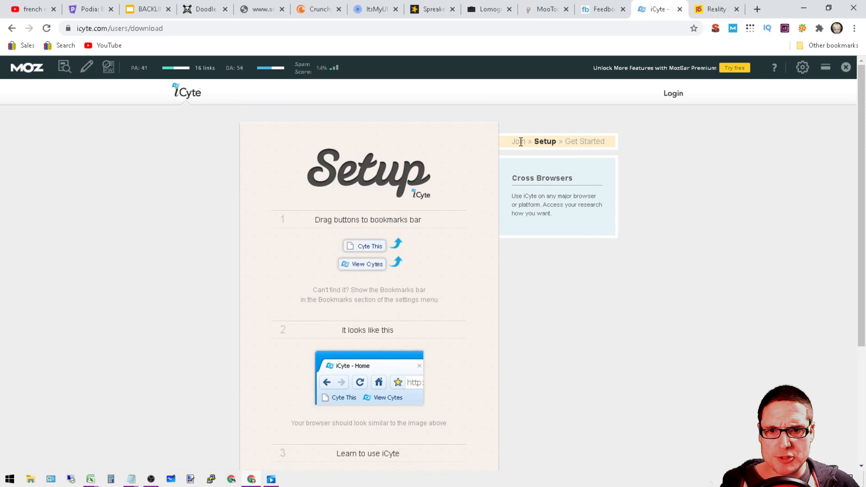
pyautogui.moveTo(595, 153)
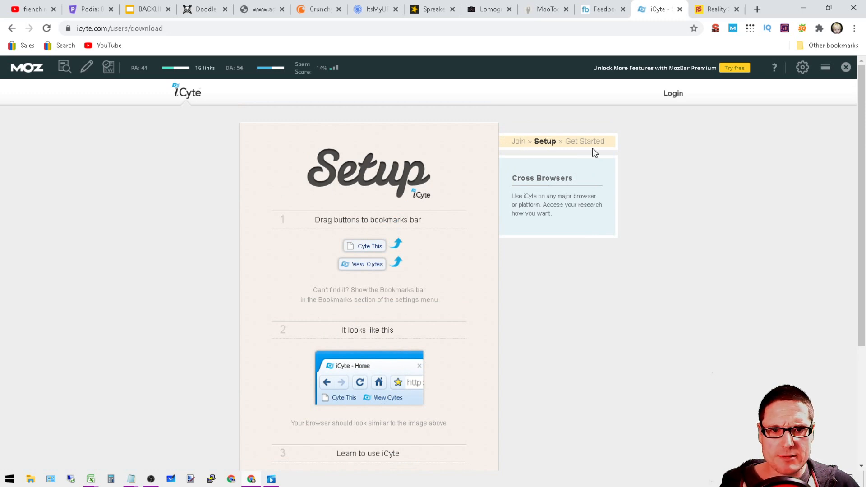
pyautogui.scroll(-3)
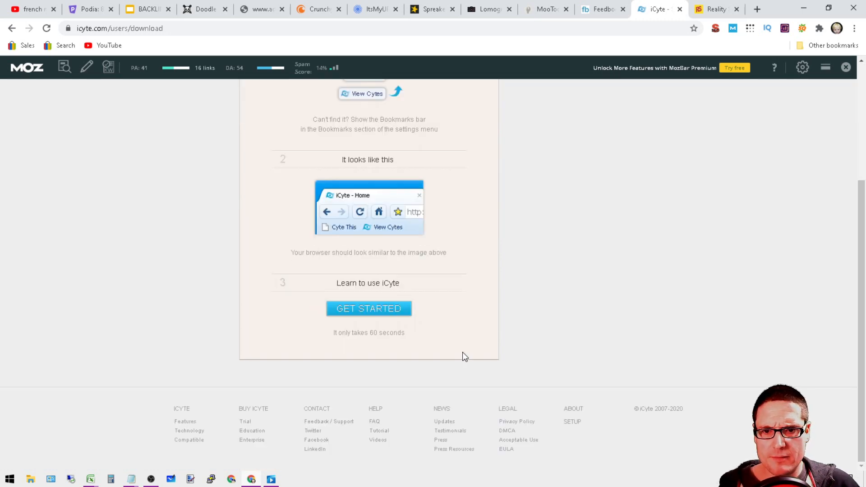
pyautogui.moveTo(427, 206)
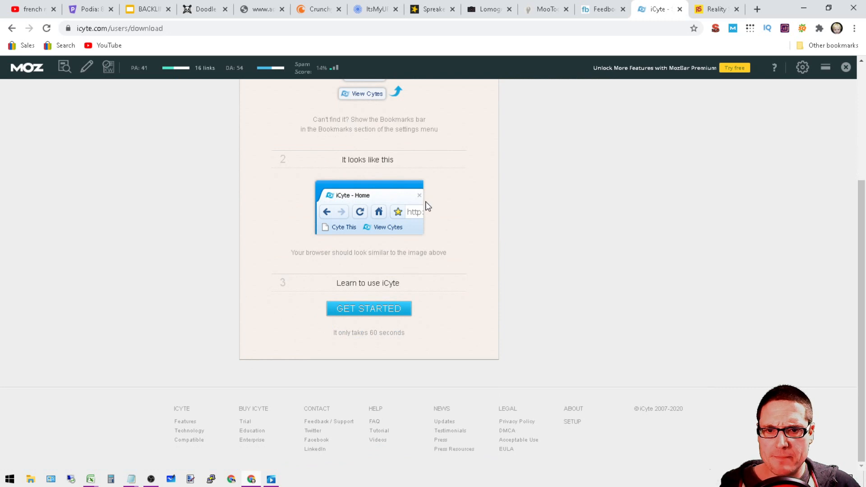
pyautogui.moveTo(182, 65)
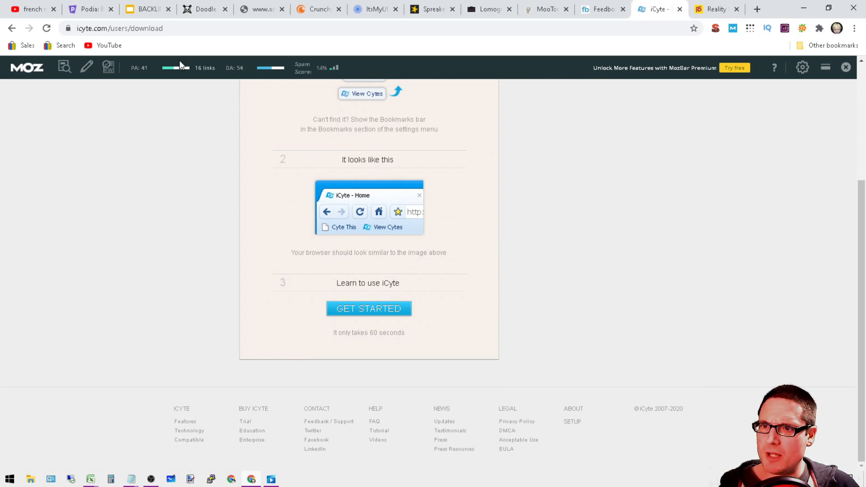
pyautogui.click(368, 309)
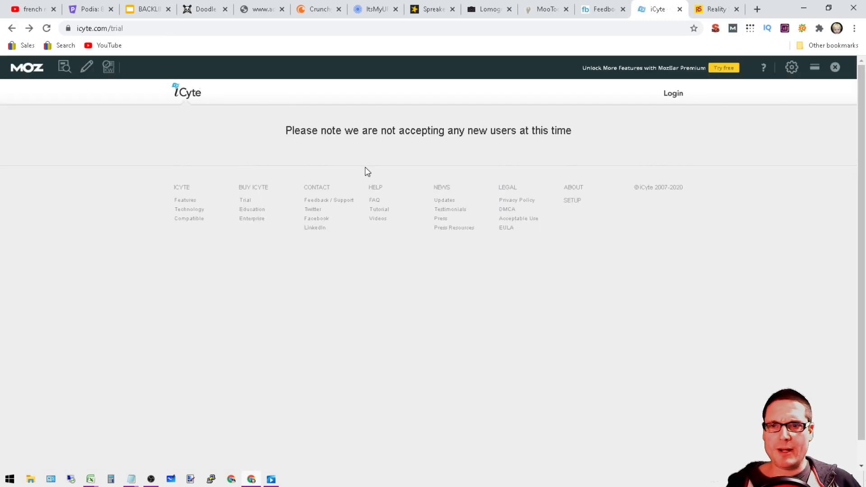
pyautogui.moveTo(717, 9)
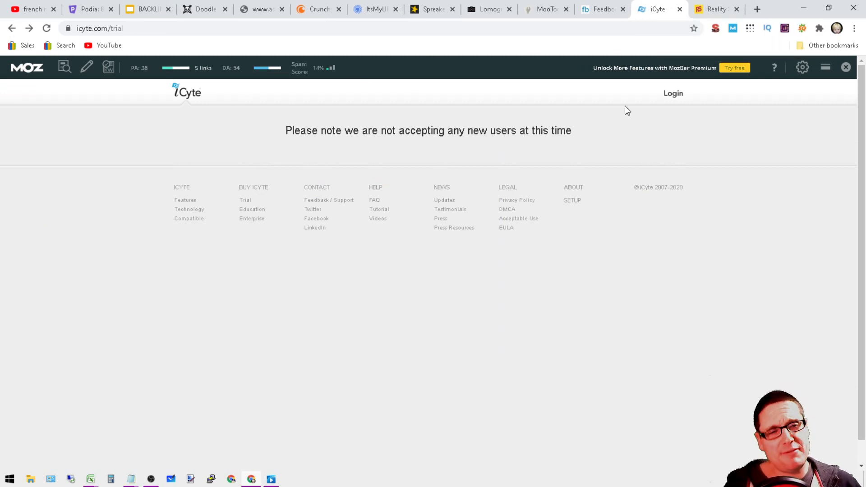
pyautogui.click(713, 9)
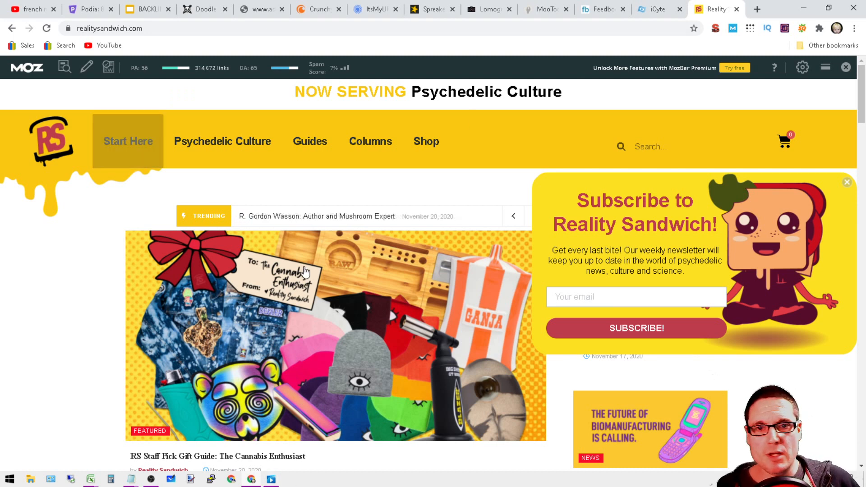
pyautogui.moveTo(370, 142)
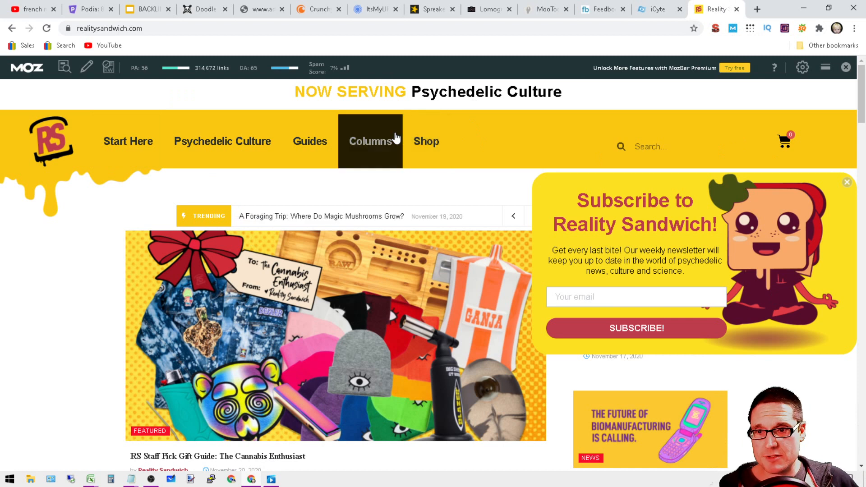
pyautogui.moveTo(539, 214)
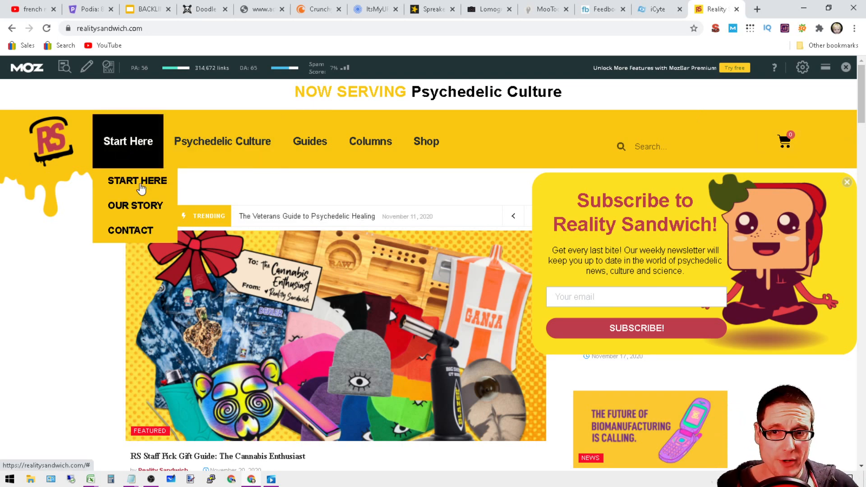
# - Scroll Reality Sandwich's articles, dismiss its Subscribe popup, then return to iCyte
pyautogui.scroll(-3)
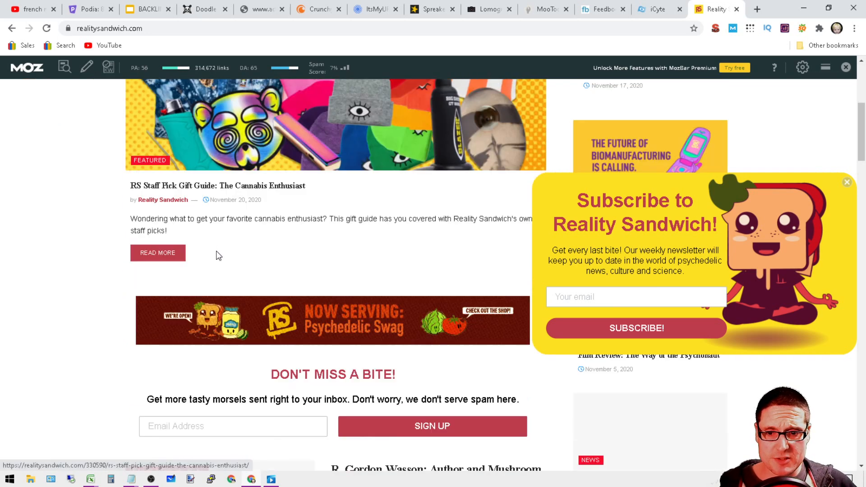
pyautogui.scroll(-3)
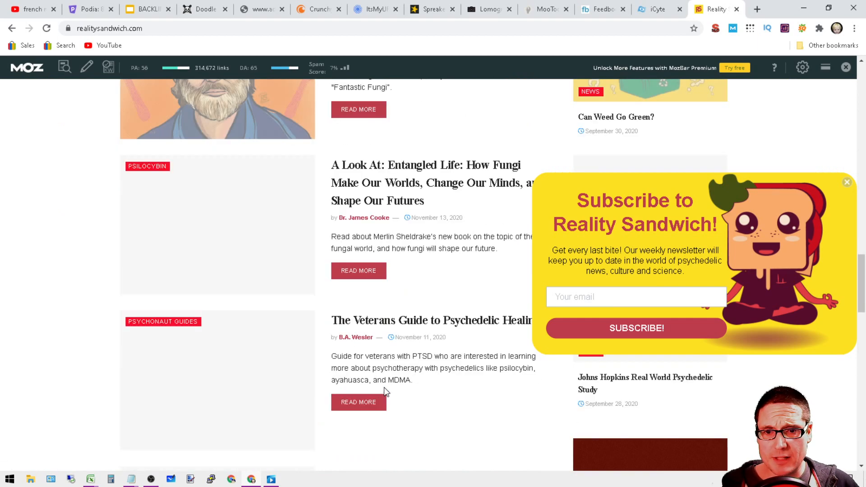
pyautogui.scroll(-3)
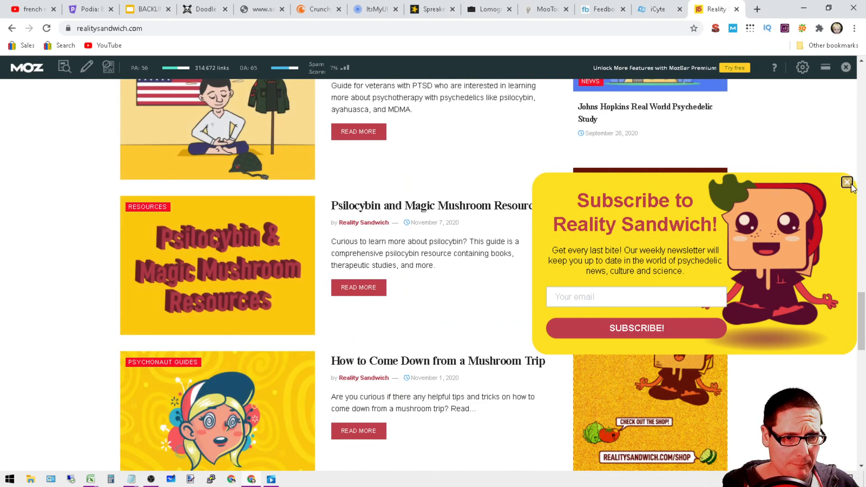
pyautogui.click(846, 182)
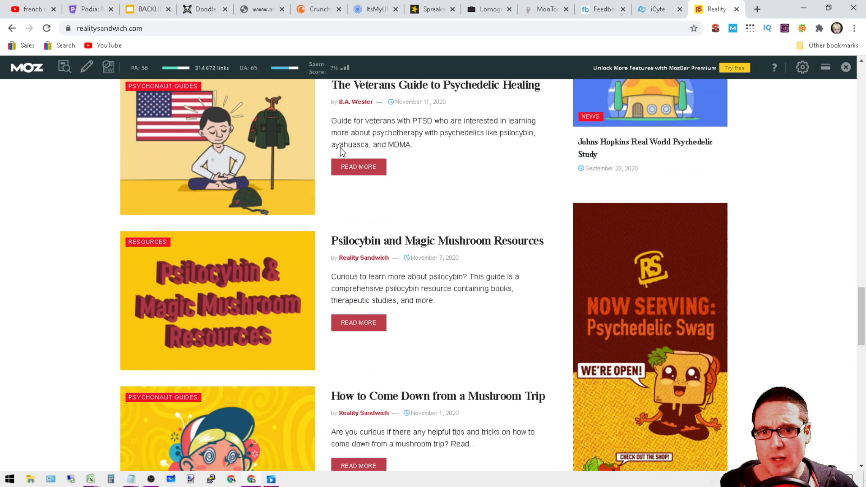
pyautogui.moveTo(468, 250)
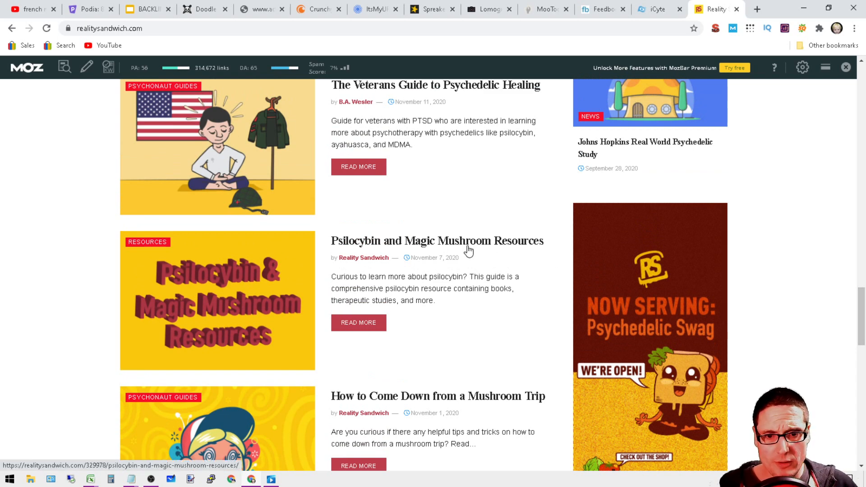
pyautogui.scroll(3)
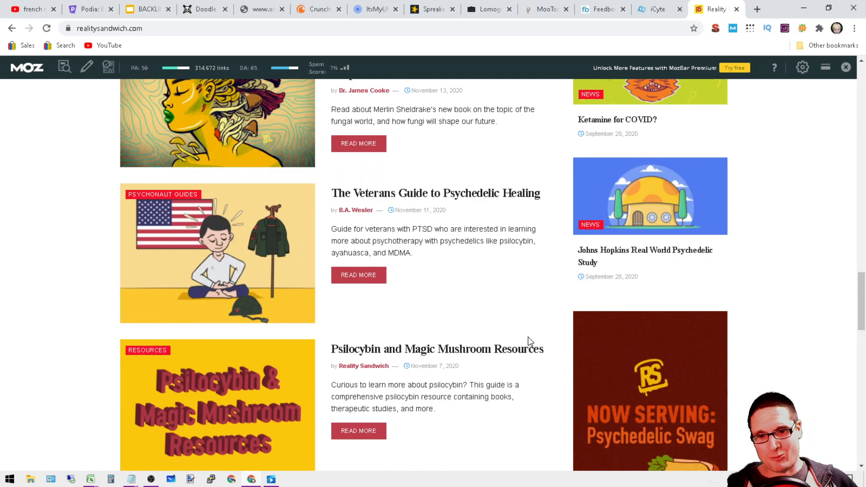
pyautogui.moveTo(343, 365)
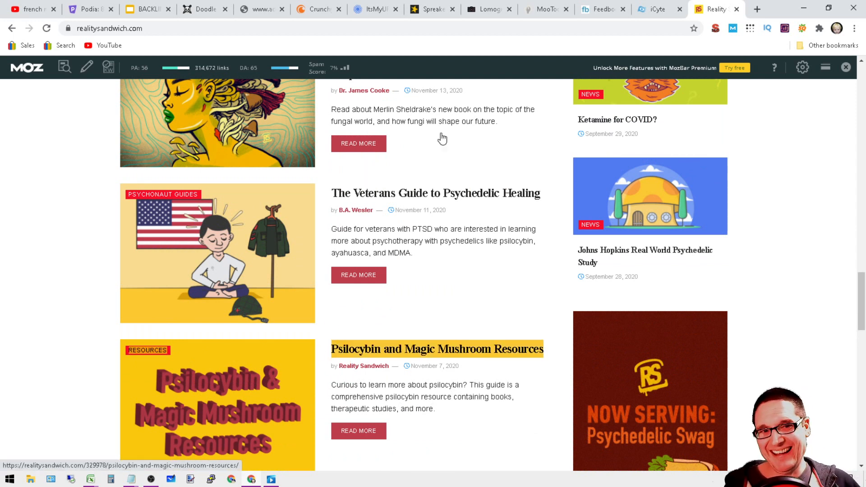
pyautogui.moveTo(146, 9)
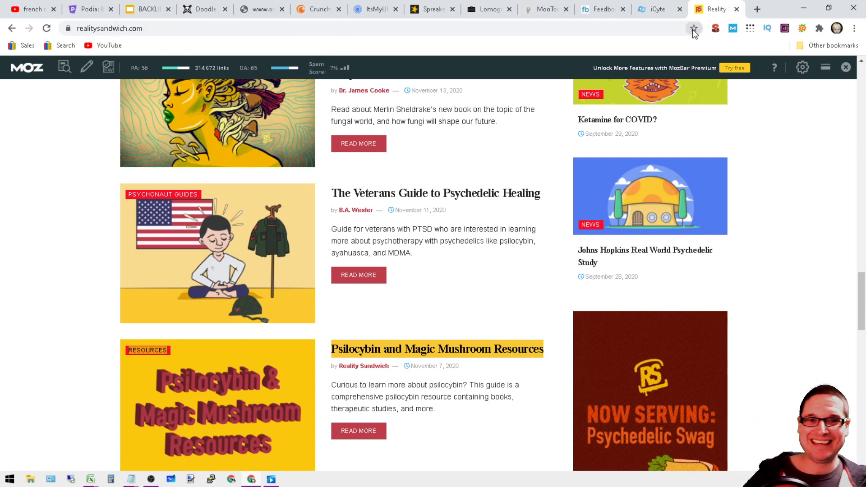
pyautogui.click(657, 9)
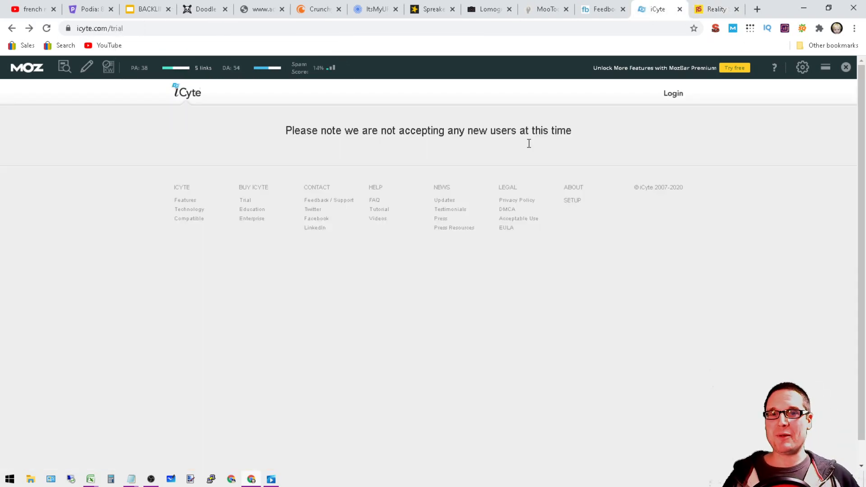
# - Switch to the Spreaker tab and review its 'Your podcast home' homepage and Moz metrics
pyautogui.click(432, 9)
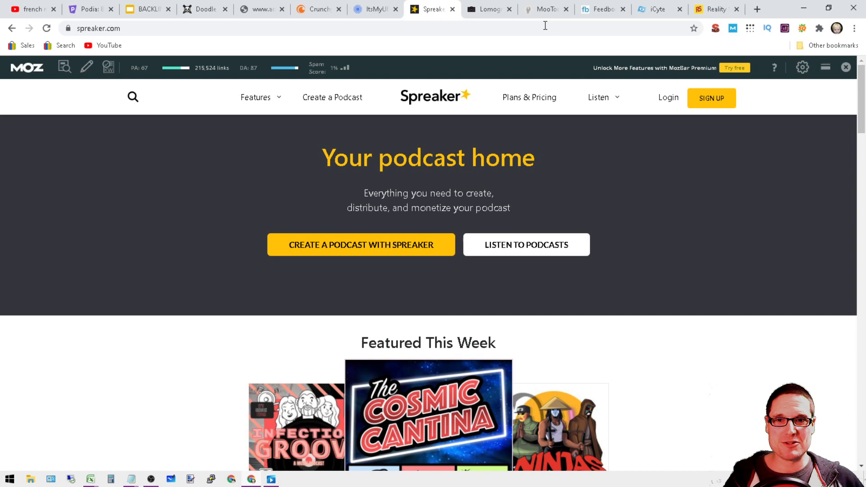
pyautogui.moveTo(169, 443)
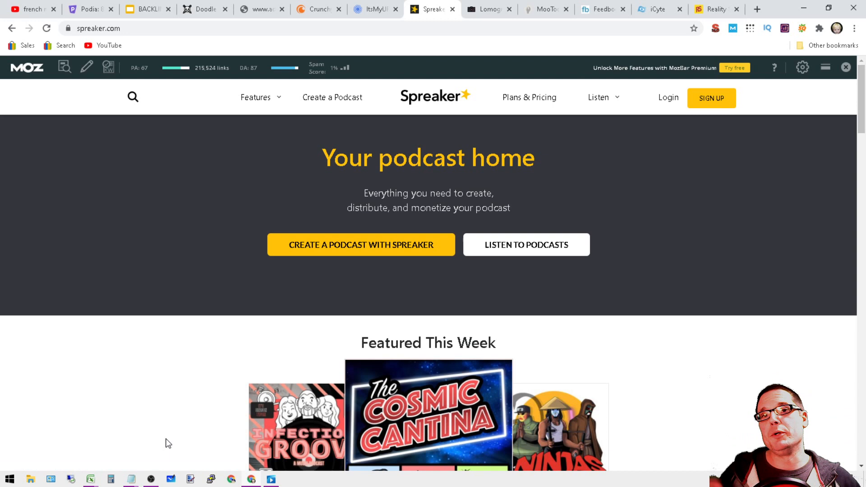
pyautogui.moveTo(628, 431)
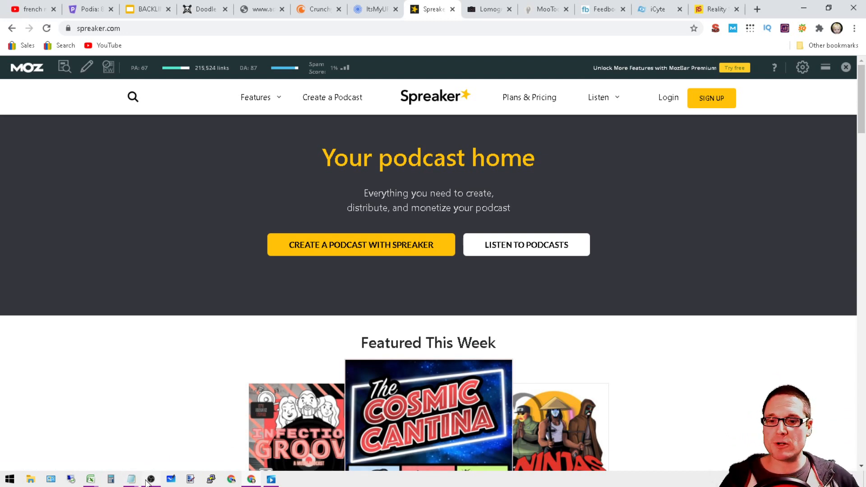
pyautogui.moveTo(130, 479)
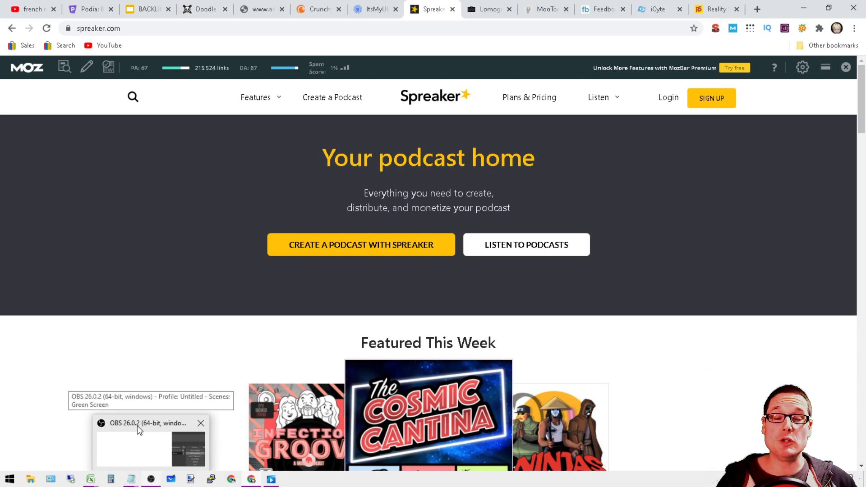